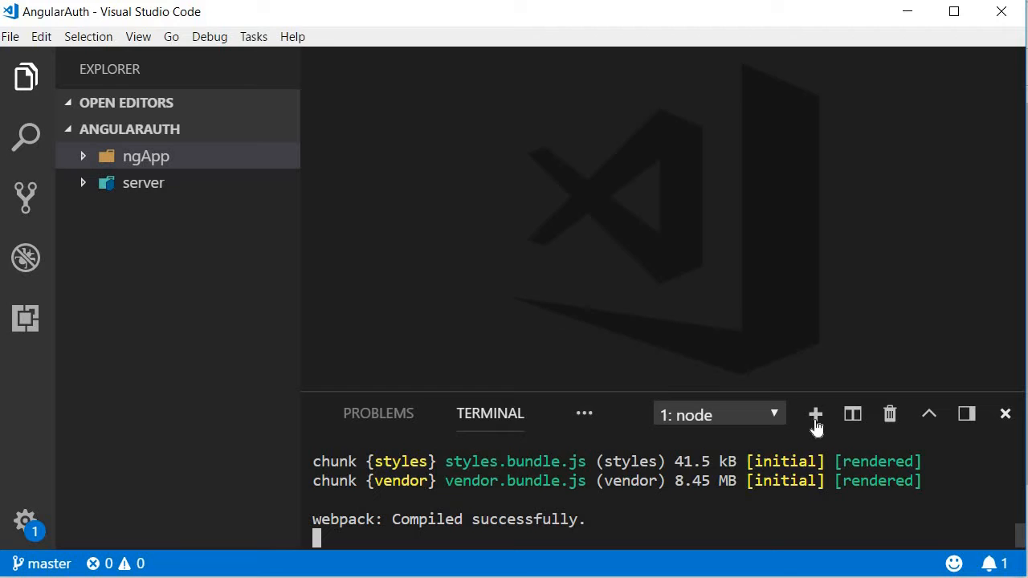
# In a new terminal inside ngApp, generate a register component with ng g c register
pyautogui.click(815, 415)
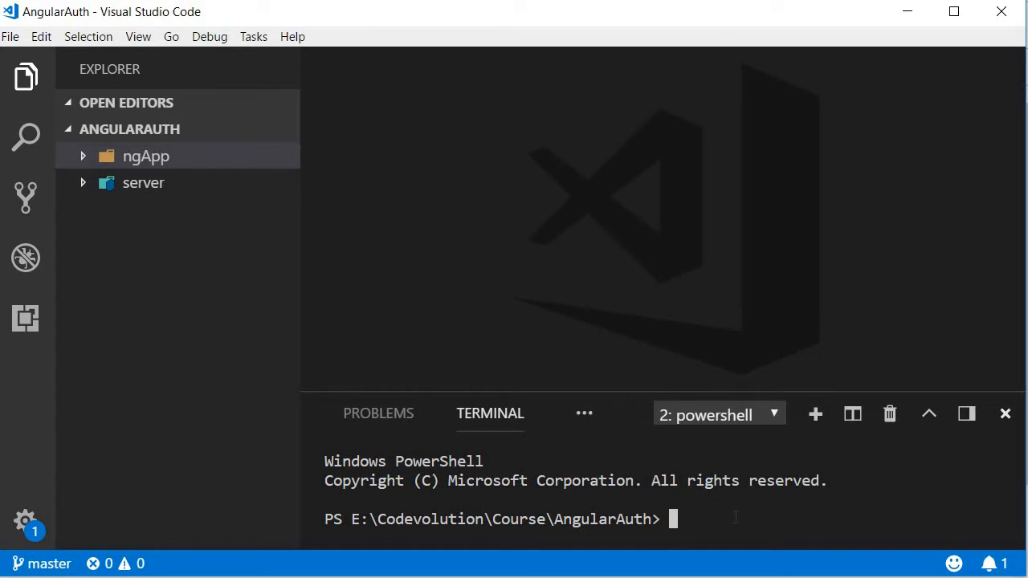
pyautogui.write('cd .\\ngApp\\')
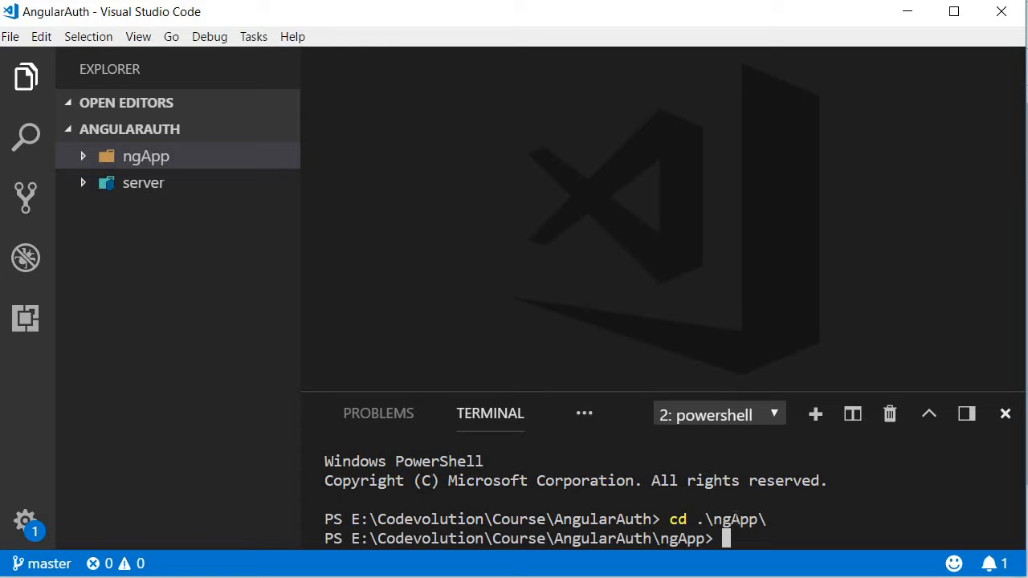
pyautogui.write('ng g')
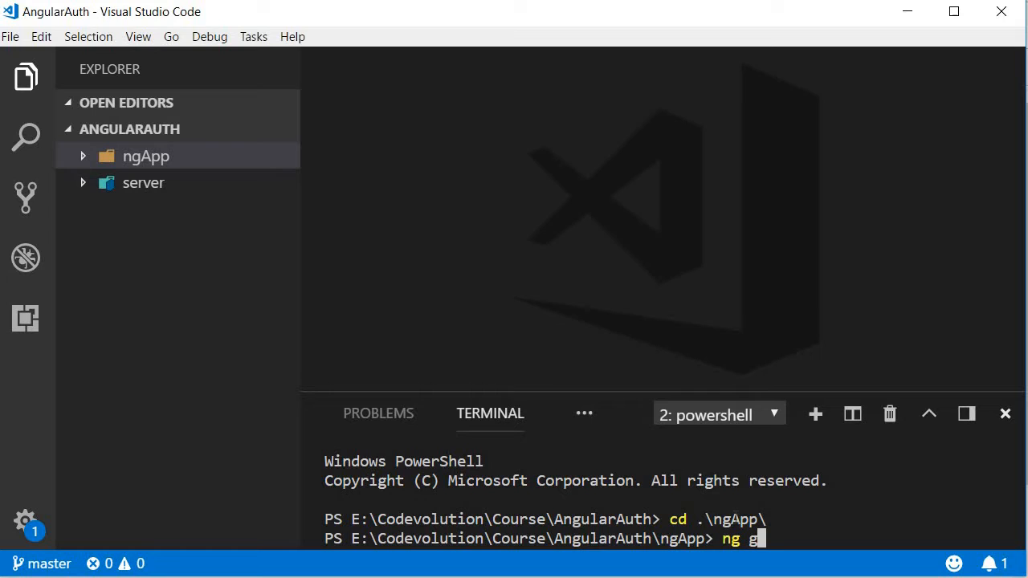
pyautogui.write('c')
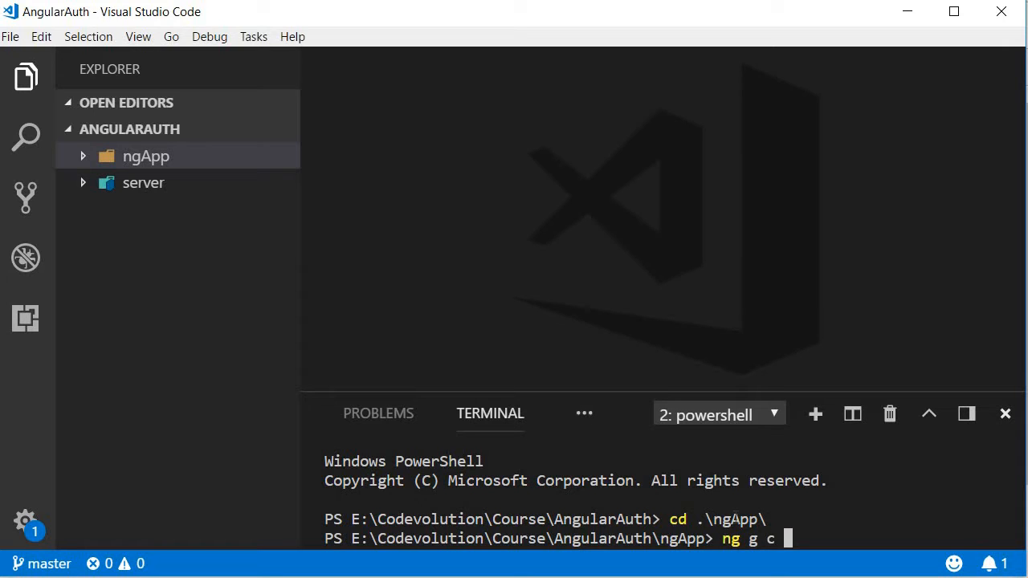
pyautogui.write('reg')
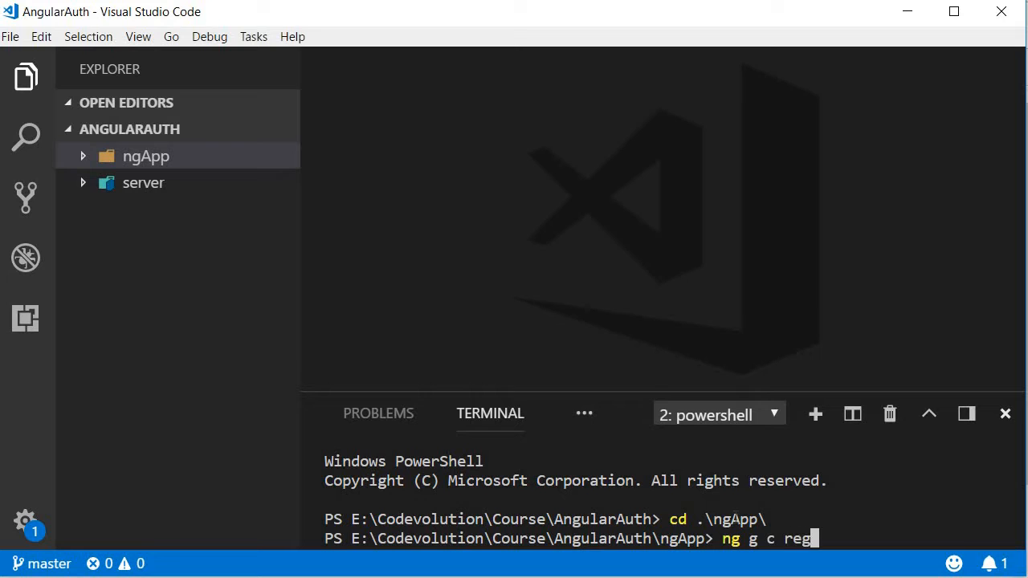
pyautogui.write('ister')
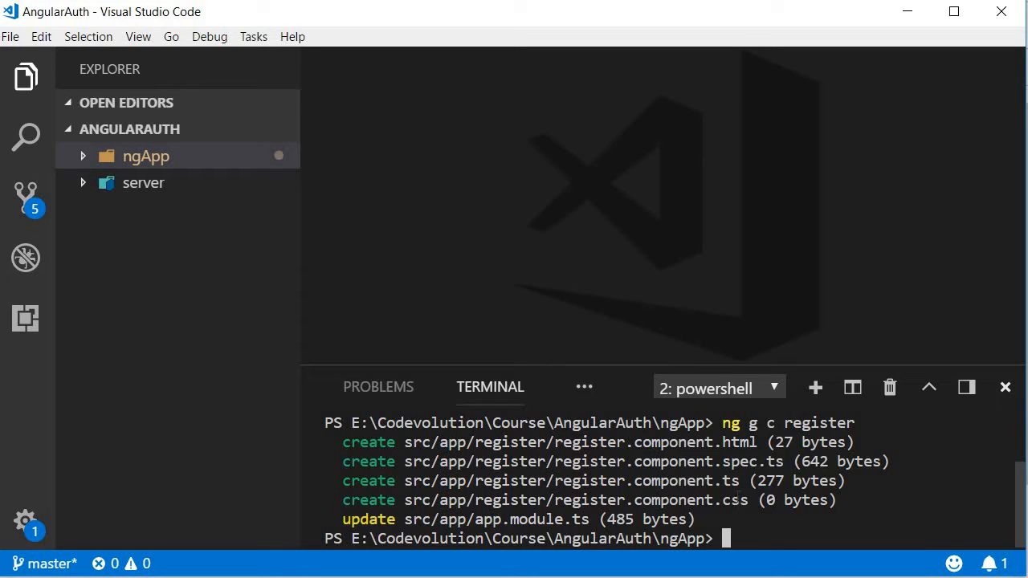
pyautogui.moveTo(516, 519)
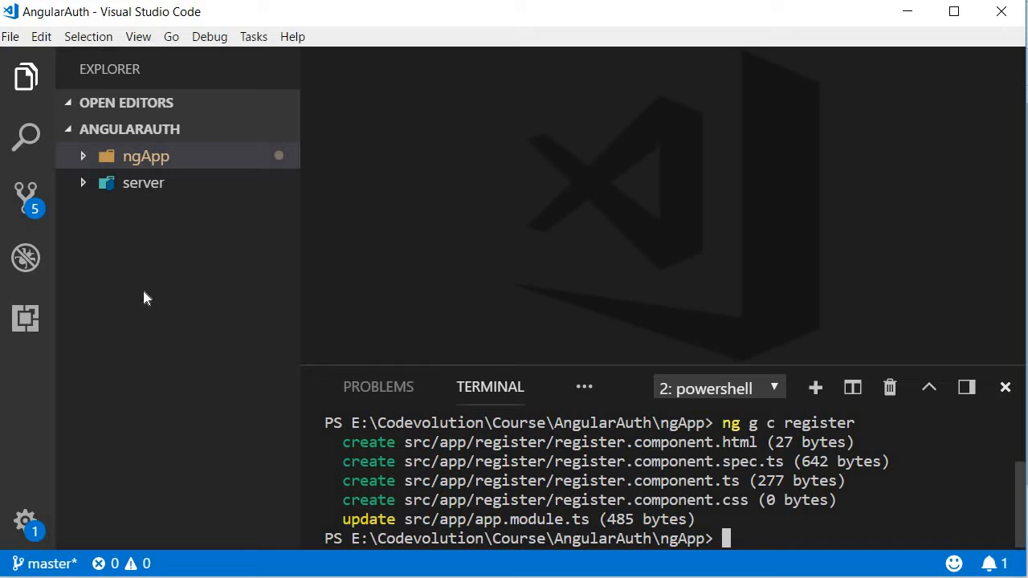
pyautogui.click(145, 156)
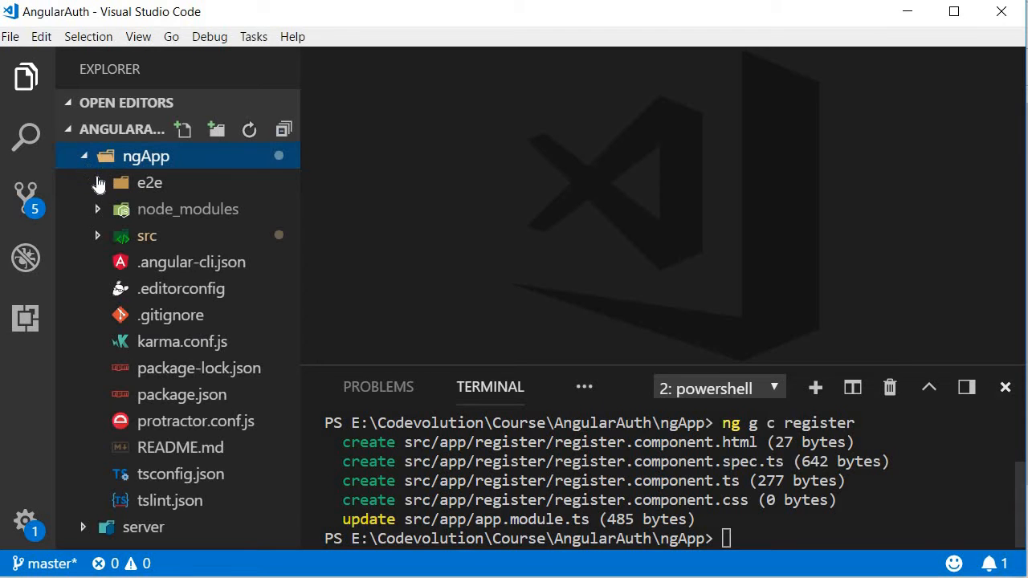
pyautogui.click(146, 235)
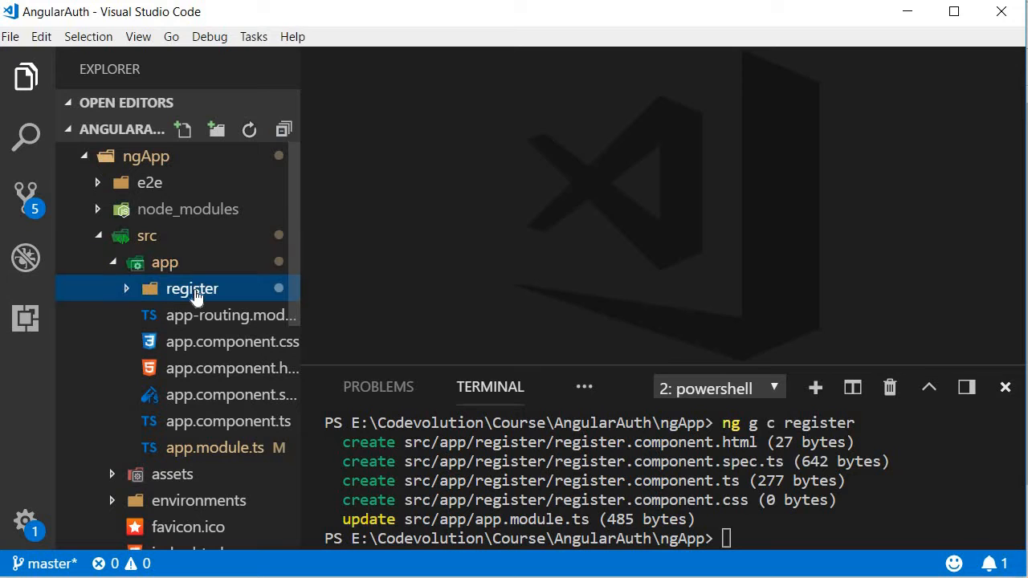
pyautogui.click(192, 289)
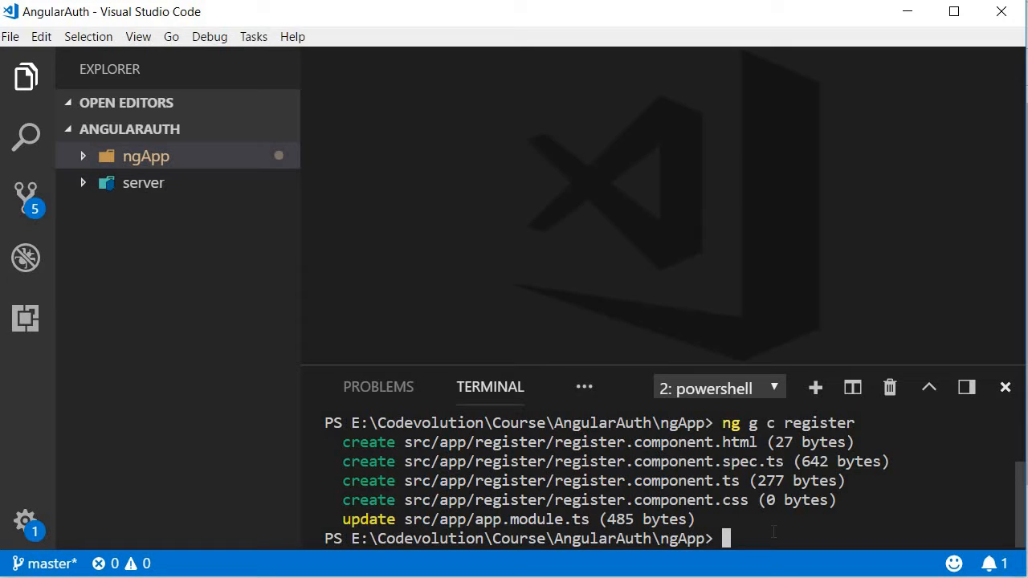
# Generate the login and events components with the Angular CLI
pyautogui.write('ng g c')
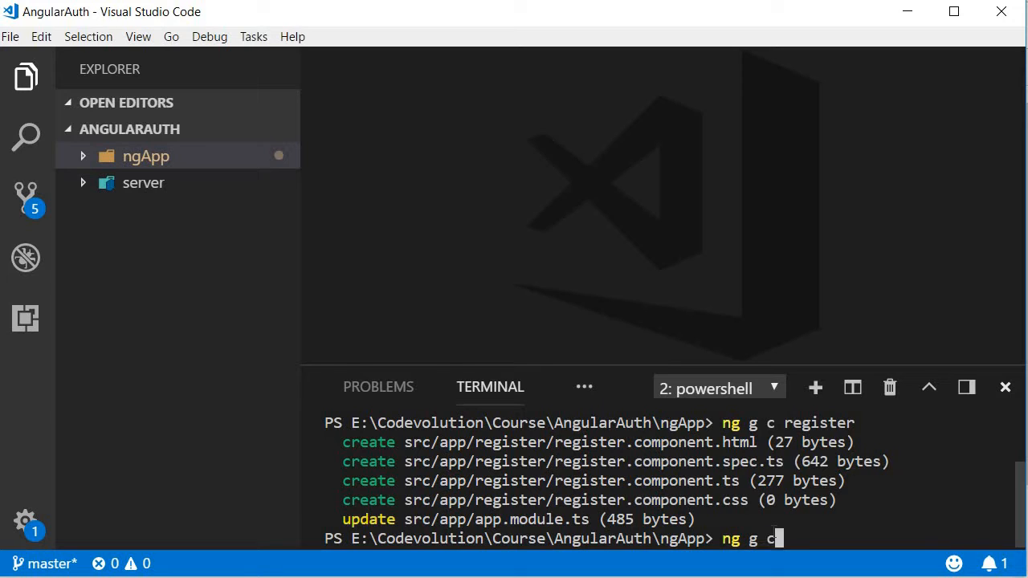
pyautogui.write('login')
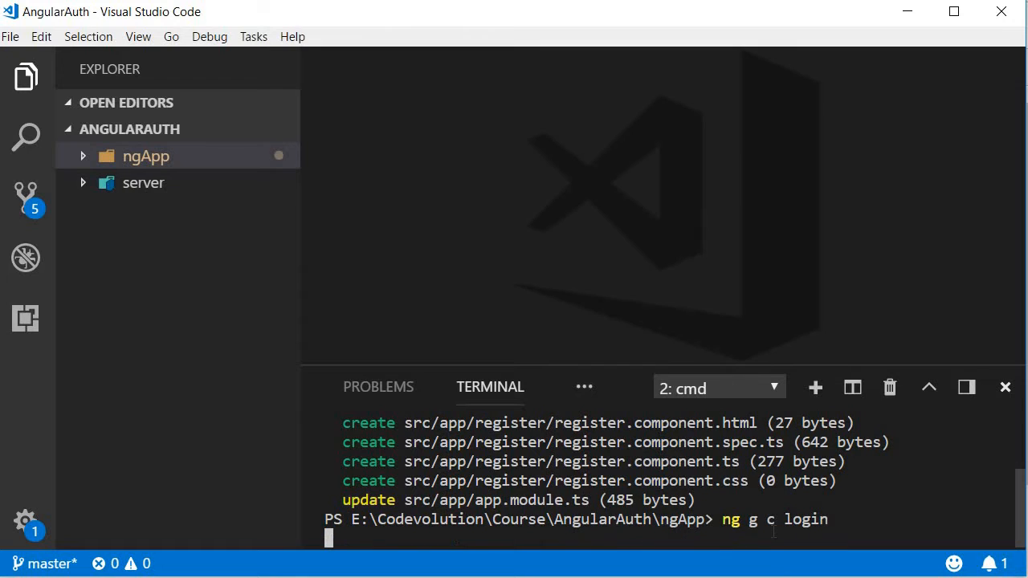
pyautogui.press('enter')
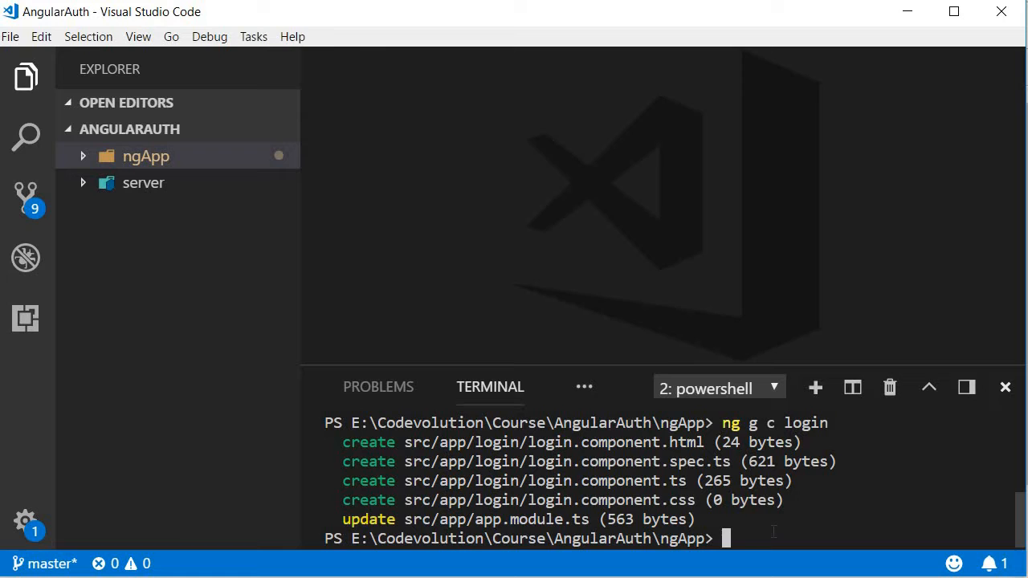
pyautogui.write('ng g c')
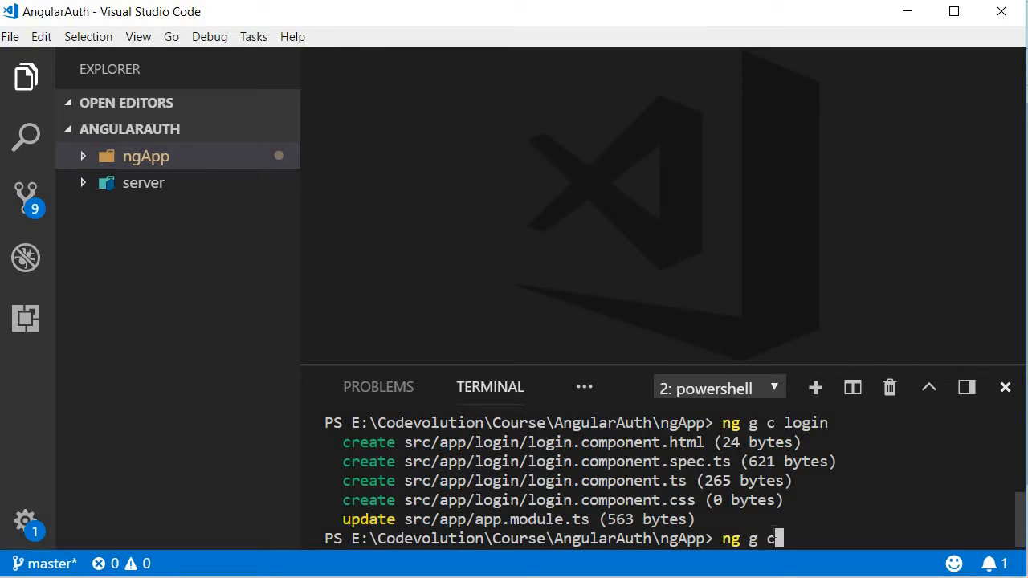
pyautogui.write('eve')
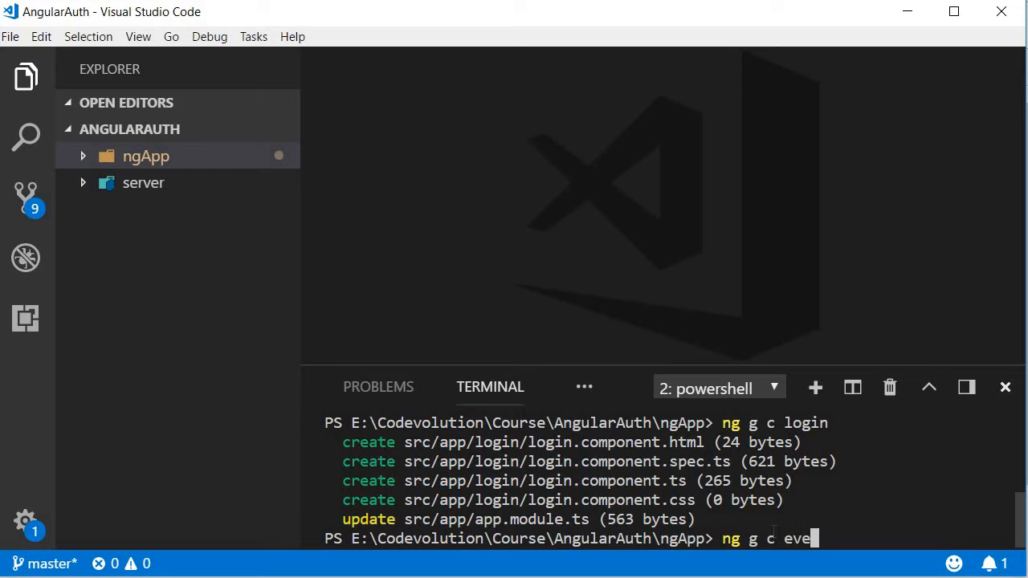
pyautogui.write('nts')
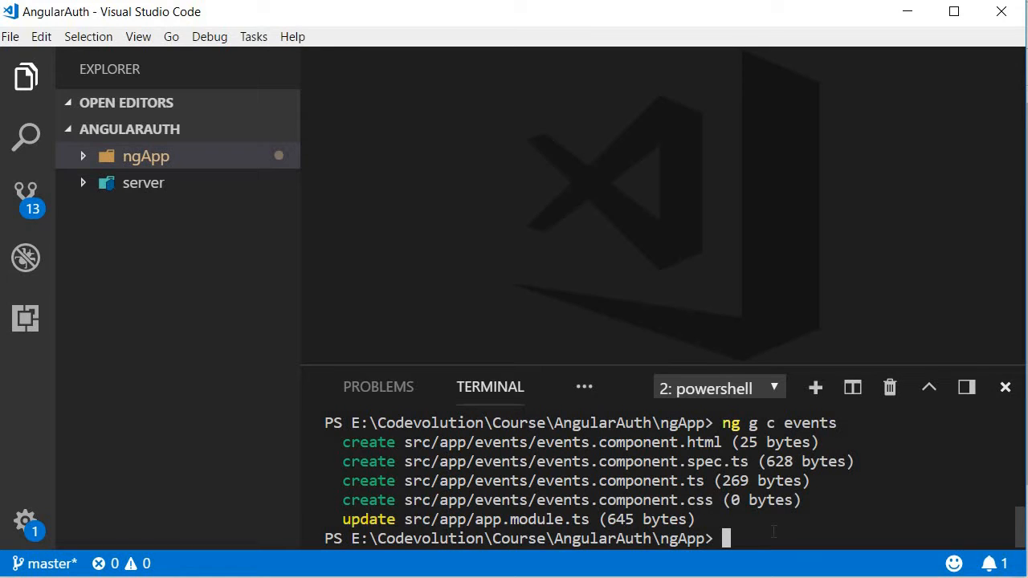
# Generate the special-events component with ng g c special-events
pyautogui.write('ng g')
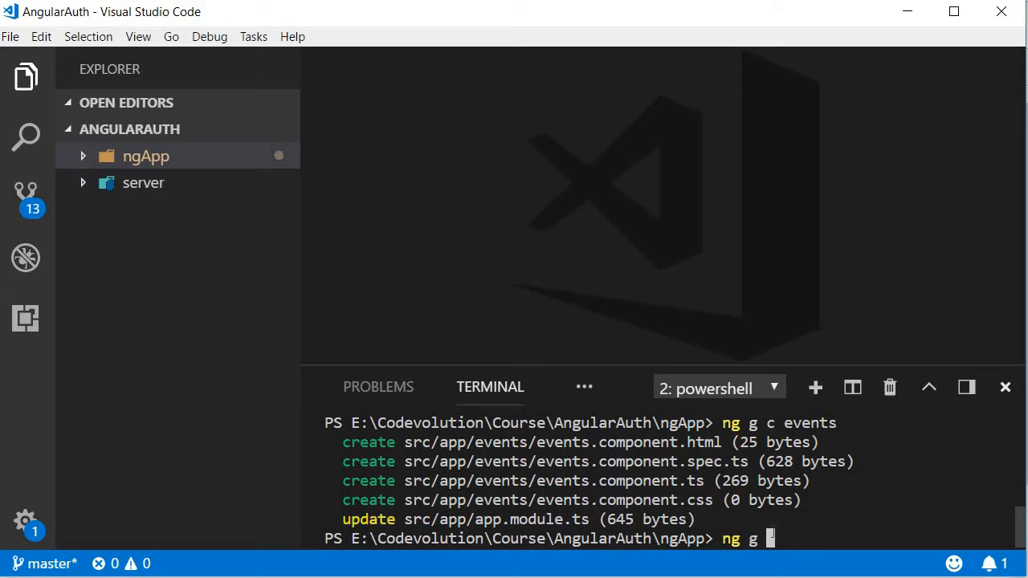
pyautogui.write('c')
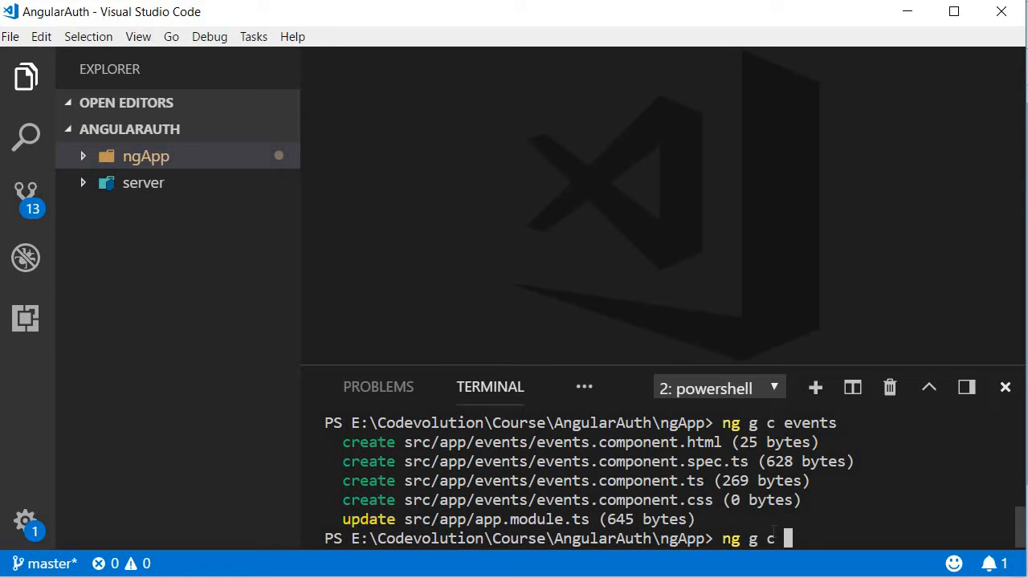
pyautogui.write('s')
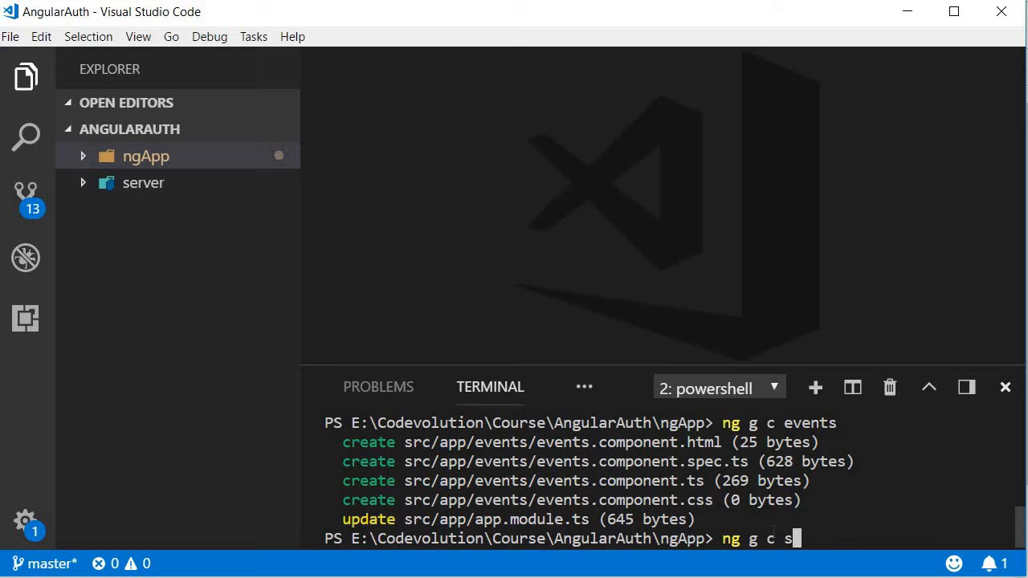
pyautogui.write('pecial-eve')
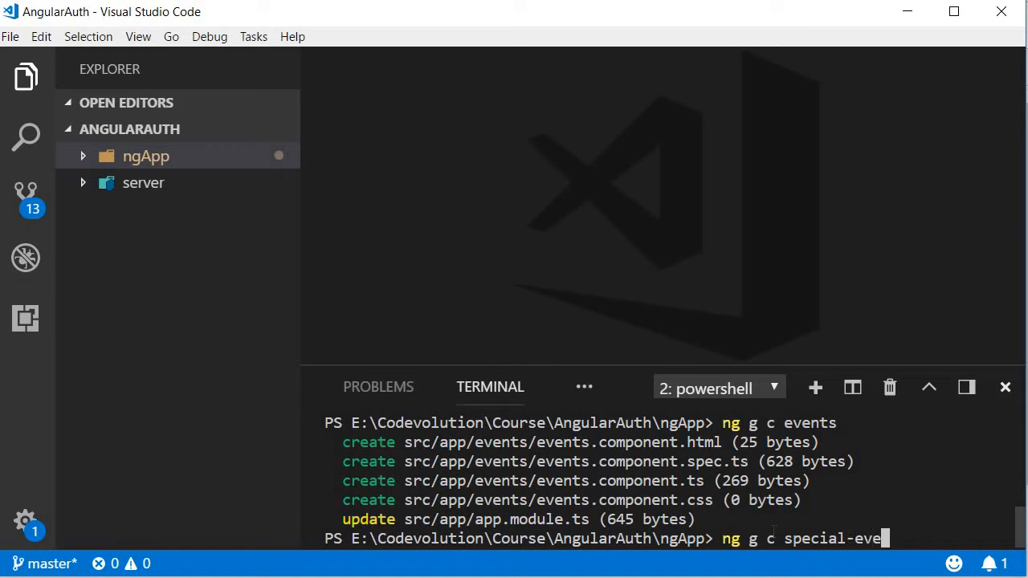
pyautogui.press('Enter')
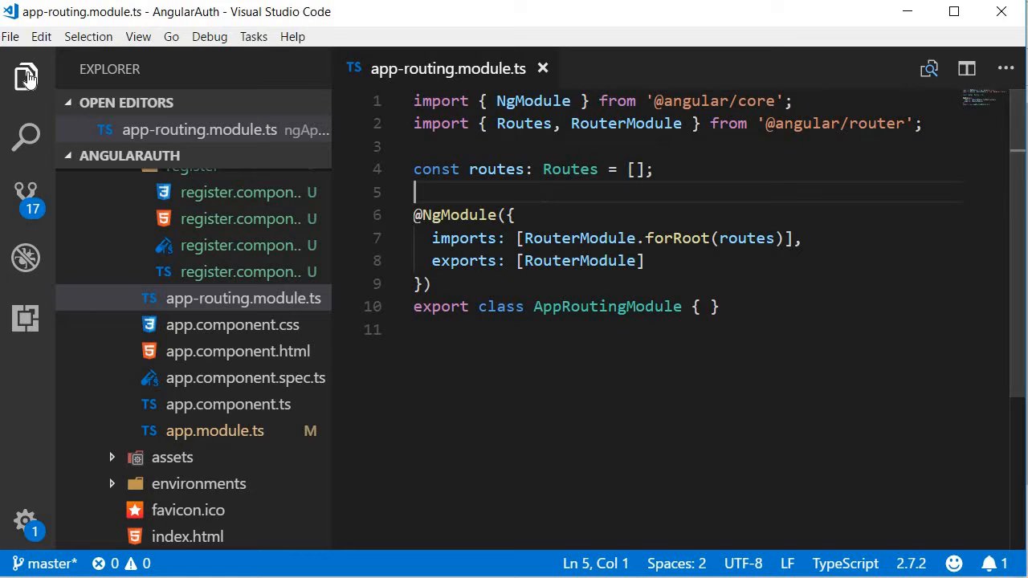
# Hide the sidebar and expand the empty routes array onto separate lines
pyautogui.click(26, 76)
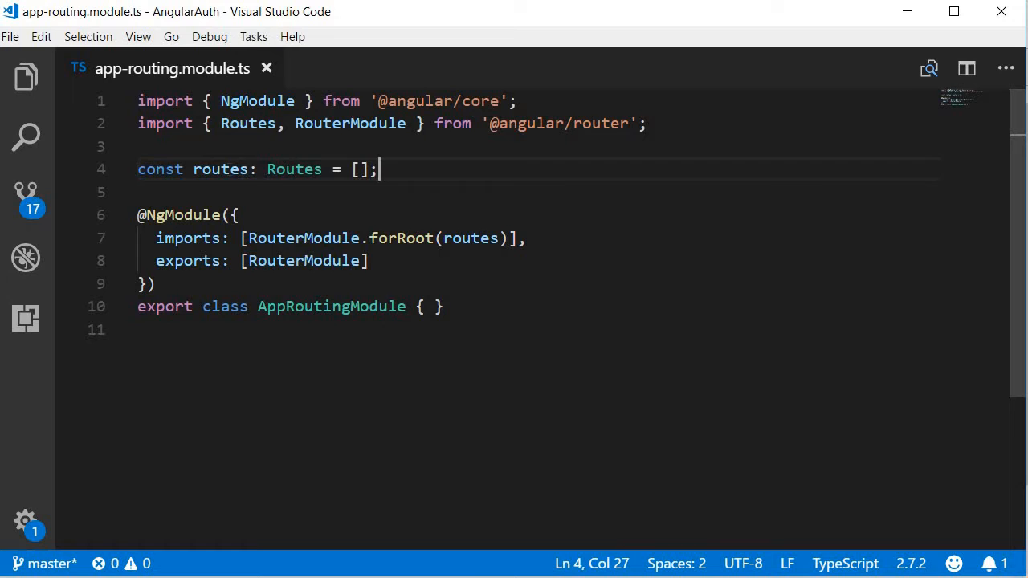
pyautogui.doubleClick(220, 169)
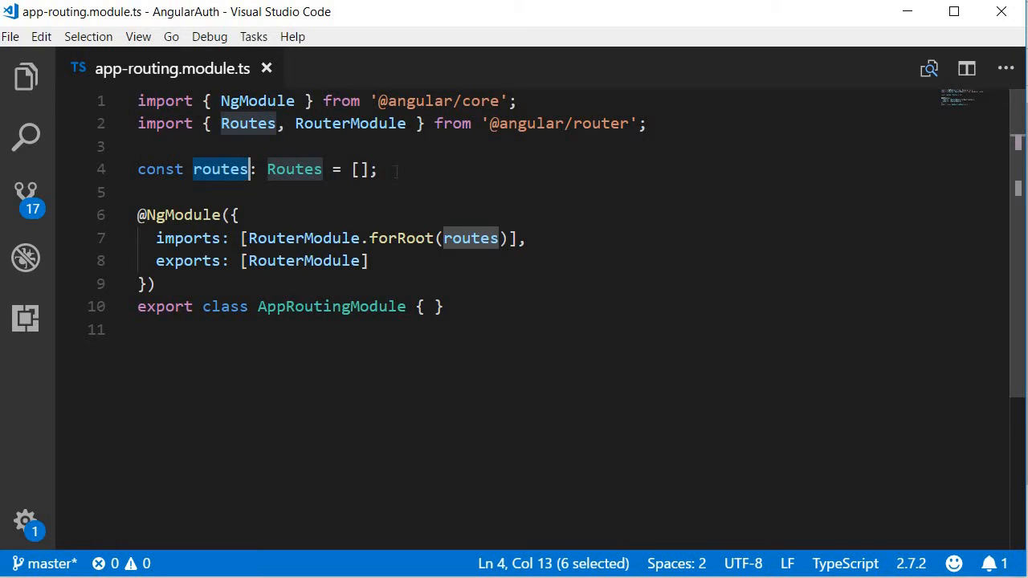
pyautogui.click(377, 169)
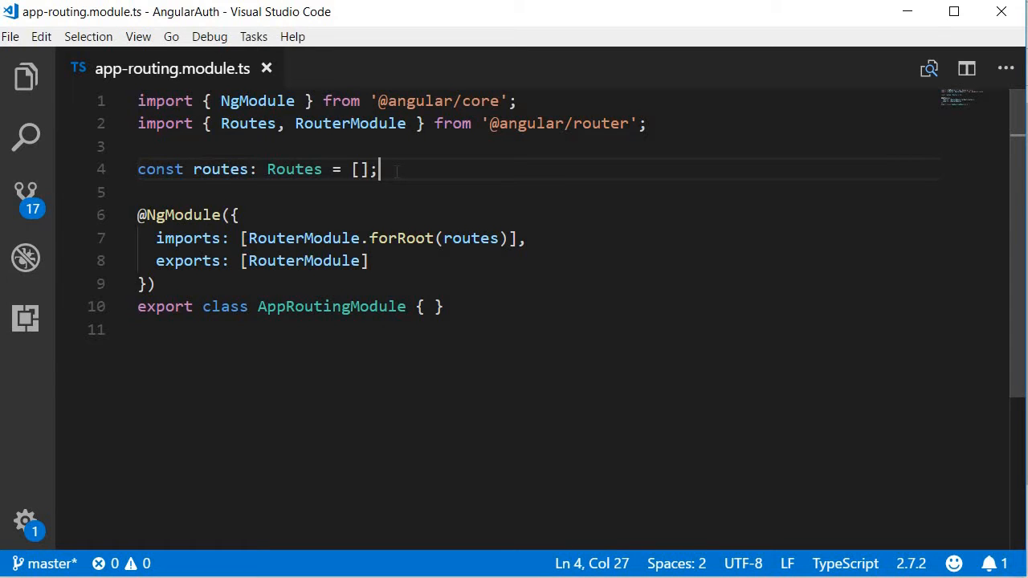
pyautogui.press('Enter')
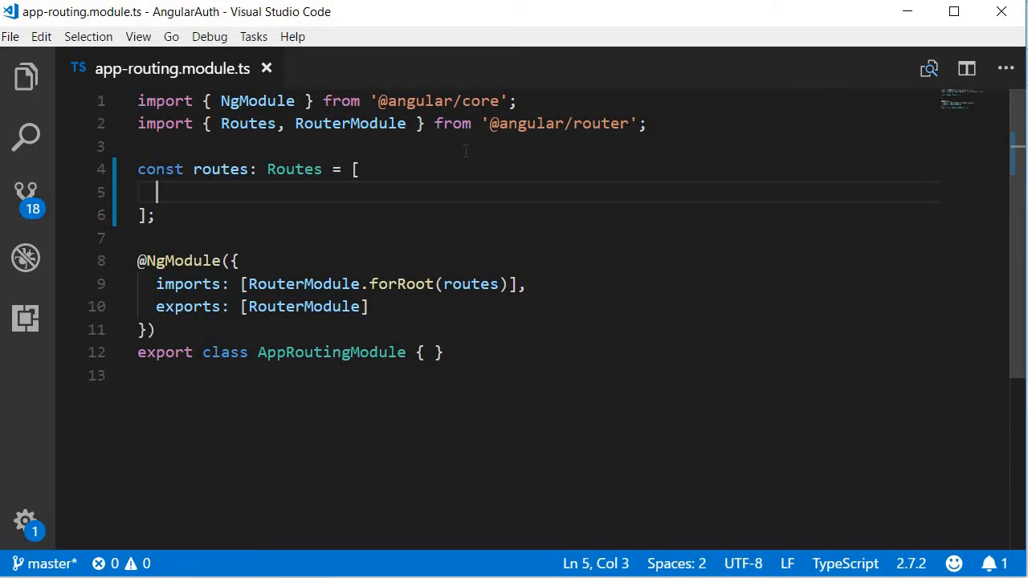
# Add 'events' and 'special' routes for EventsComponent and SpecialEventsComponent, auto-importing them
pyautogui.write('{')
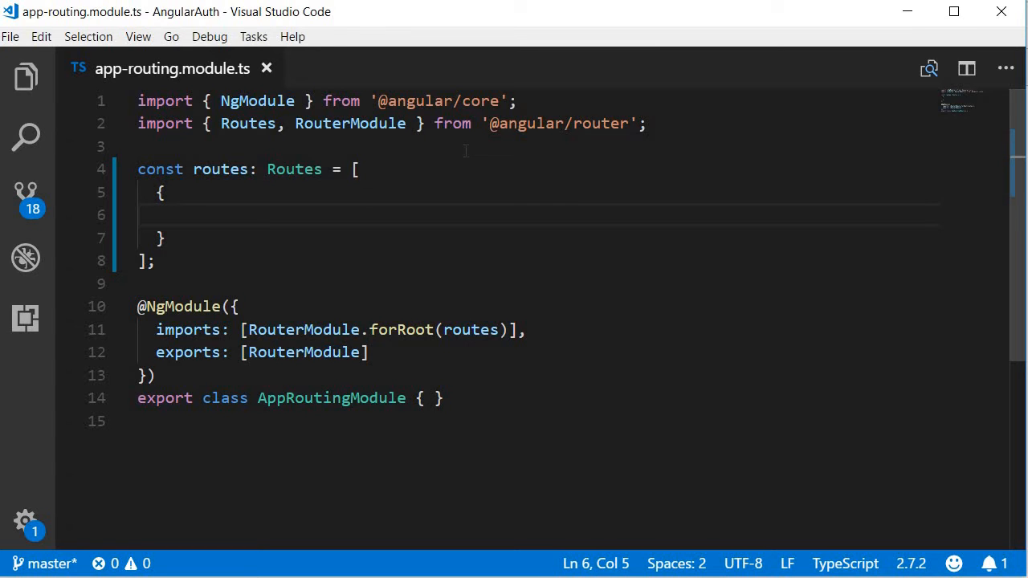
pyautogui.write("path: 'e")
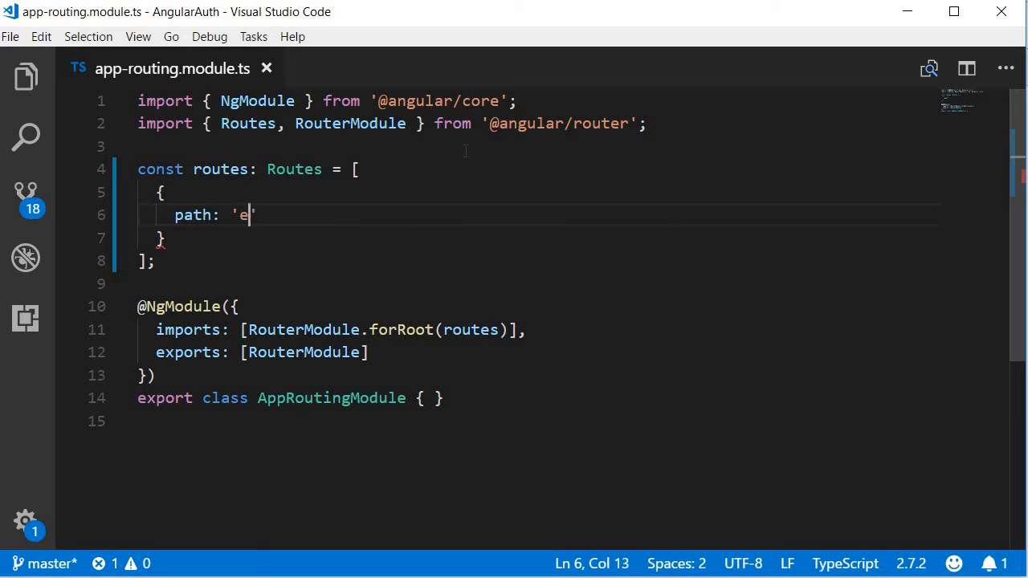
pyautogui.write("vents'")
pyautogui.write('comp')
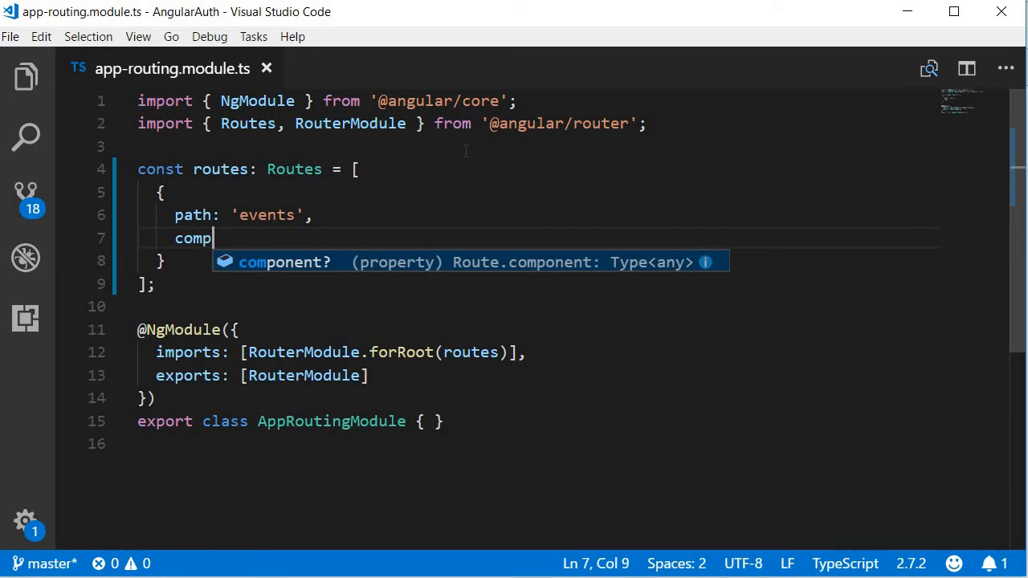
pyautogui.write('onentL')
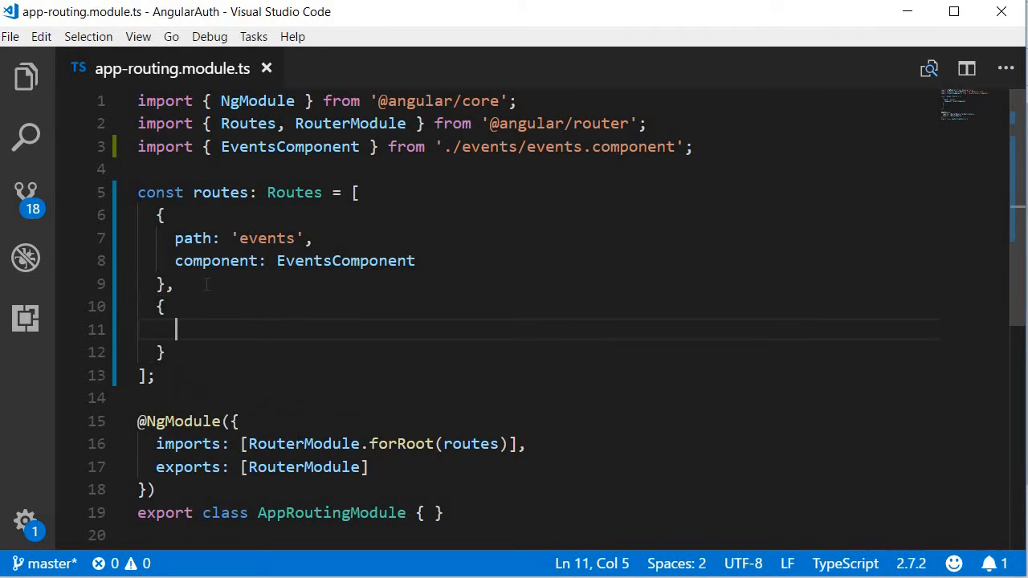
pyautogui.write('path:')
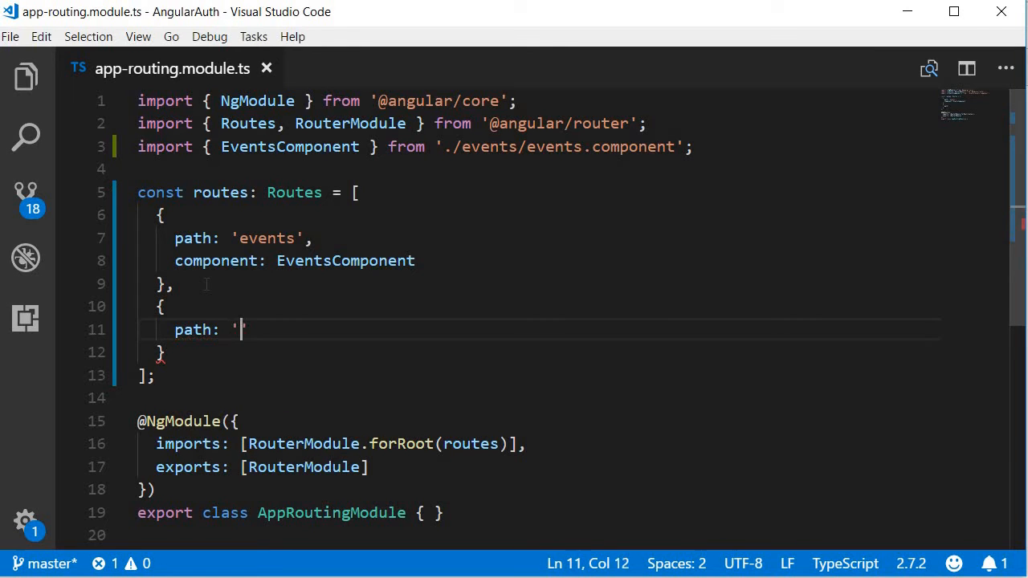
pyautogui.write("special',")
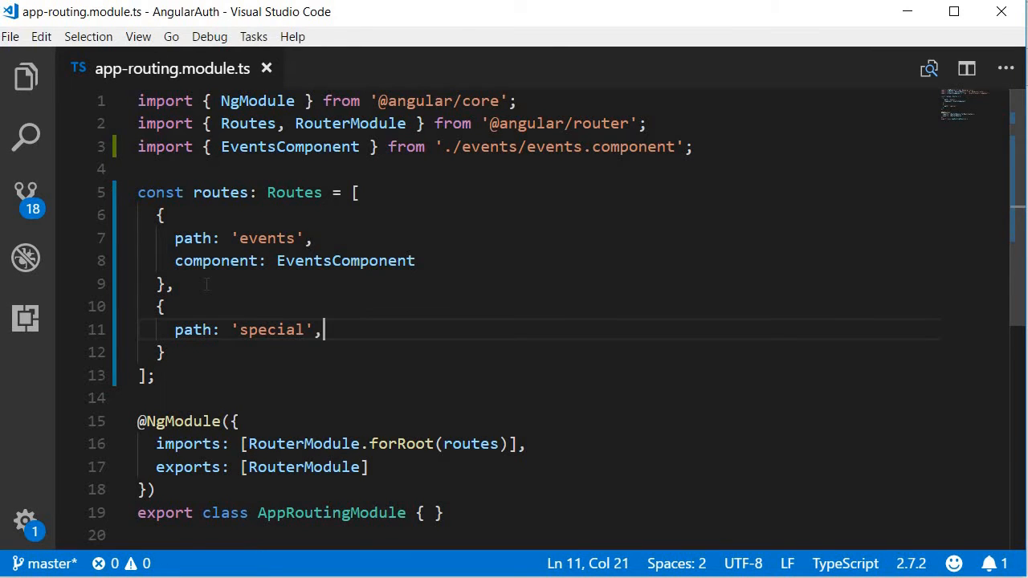
pyautogui.write('component:')
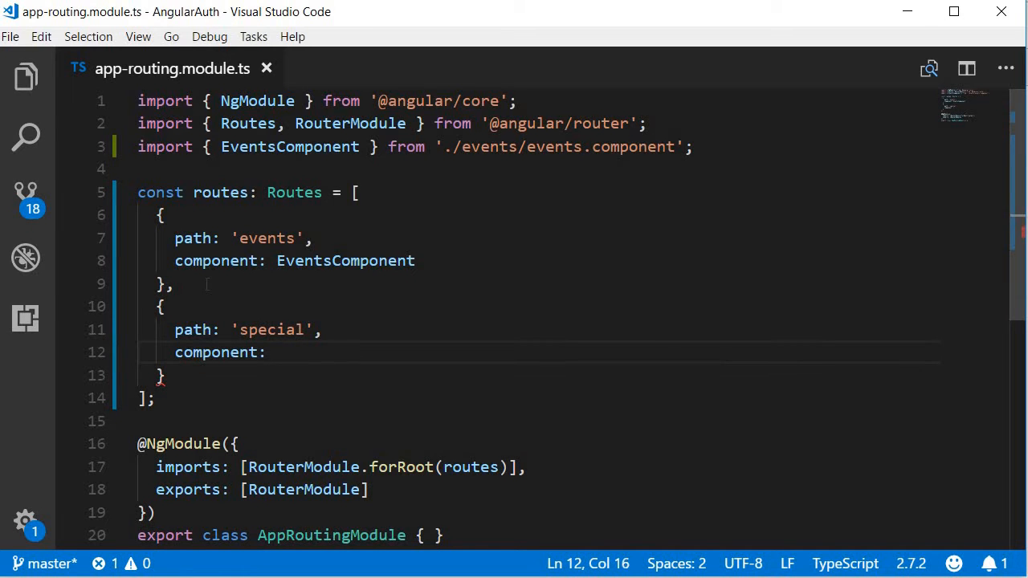
pyautogui.write('Special')
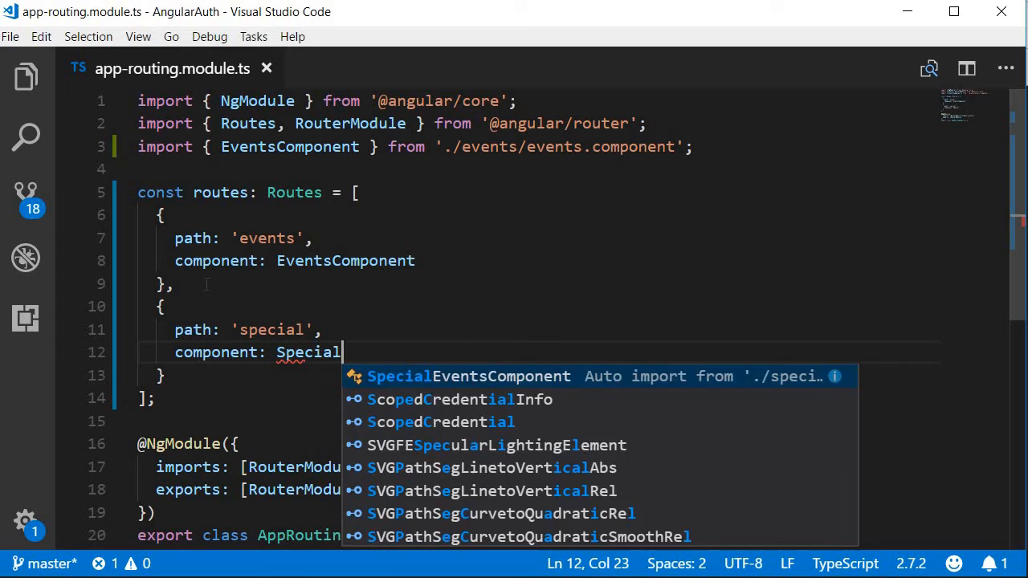
pyautogui.click(469, 376)
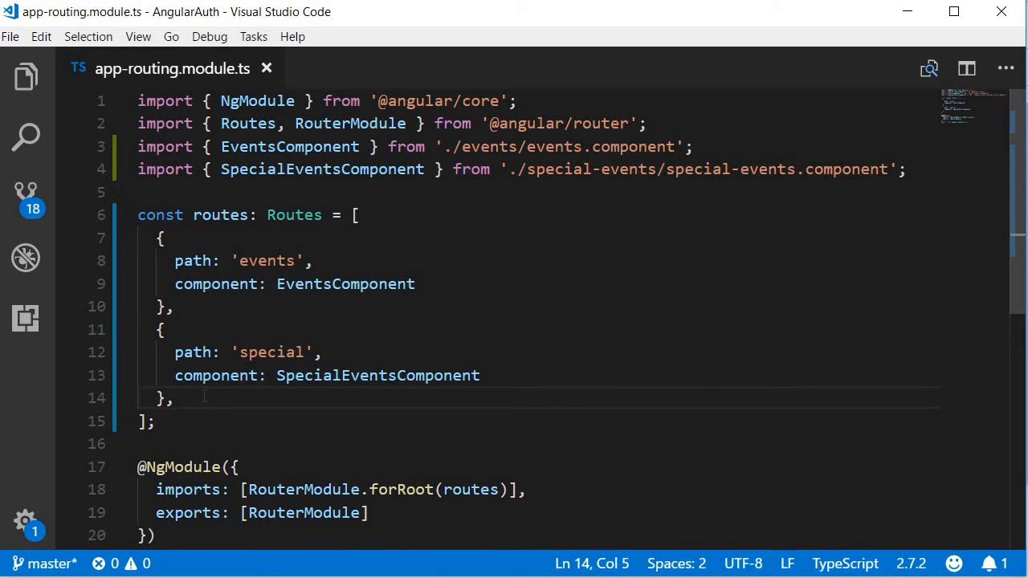
# Add 'login' and 'register' routes using LoginComponent and RegisterComponent
pyautogui.write('pa')
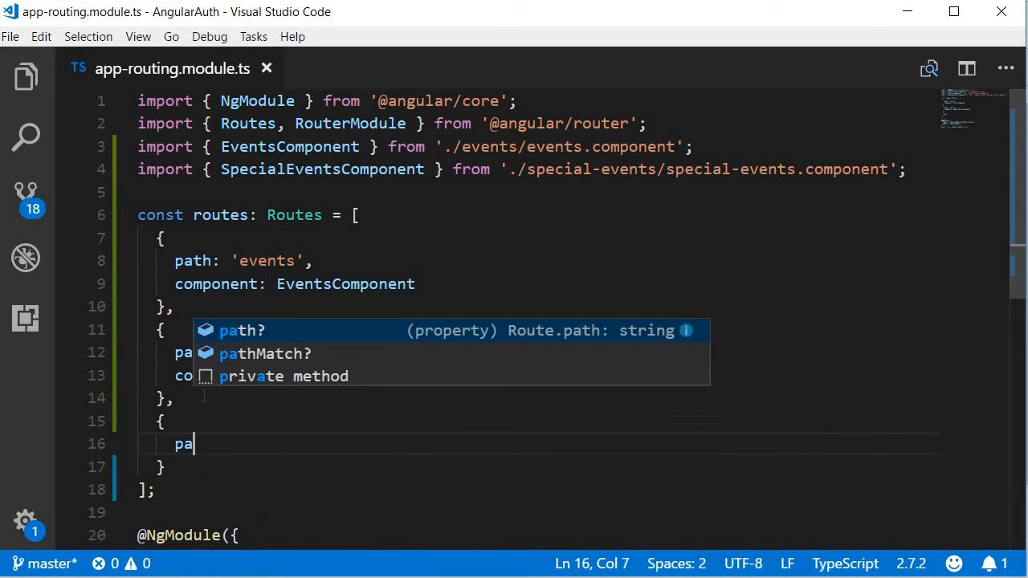
pyautogui.write("path: 'special',")
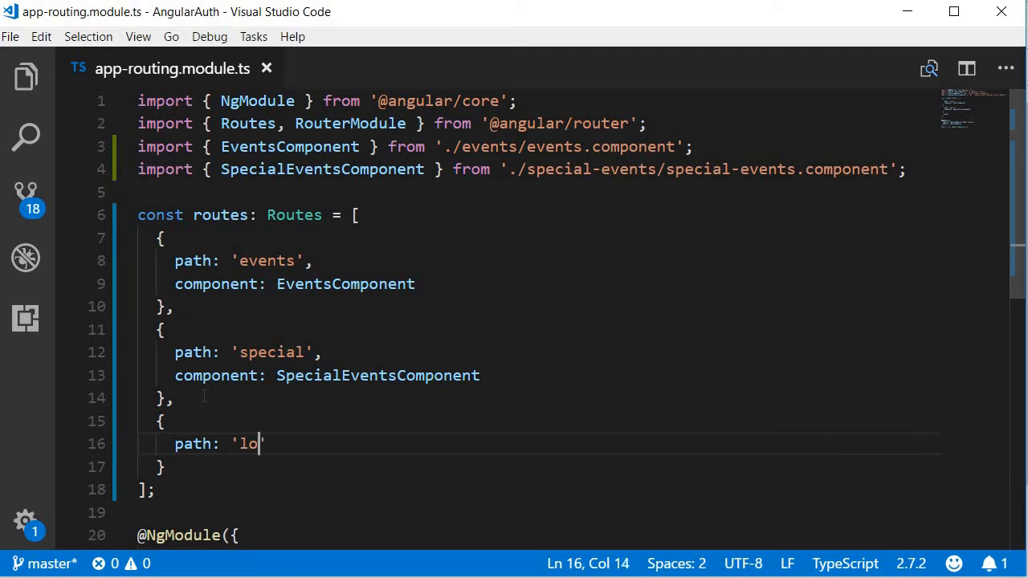
pyautogui.write('gin')
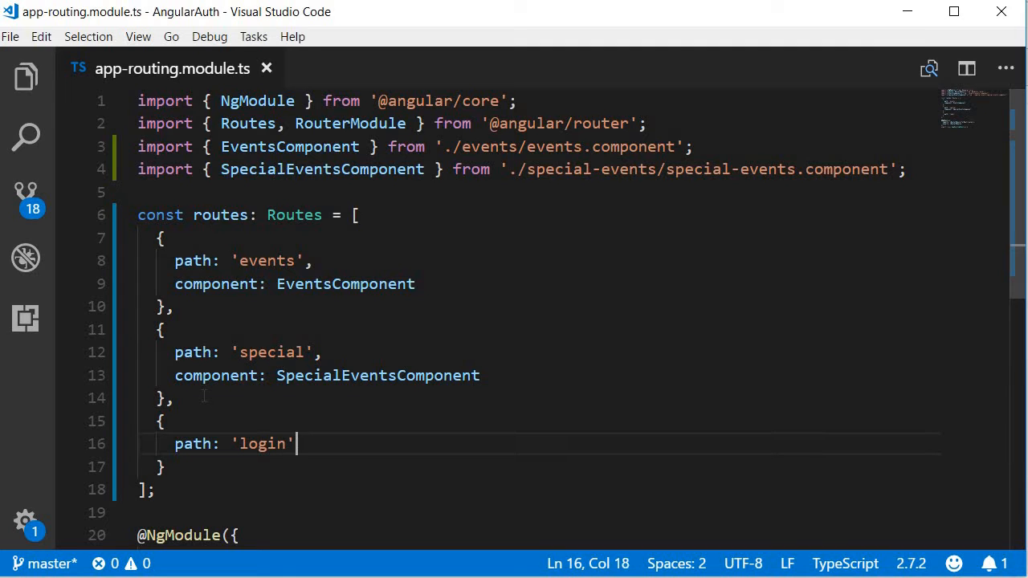
pyautogui.write(',')
pyautogui.write('component: LoginComponent')
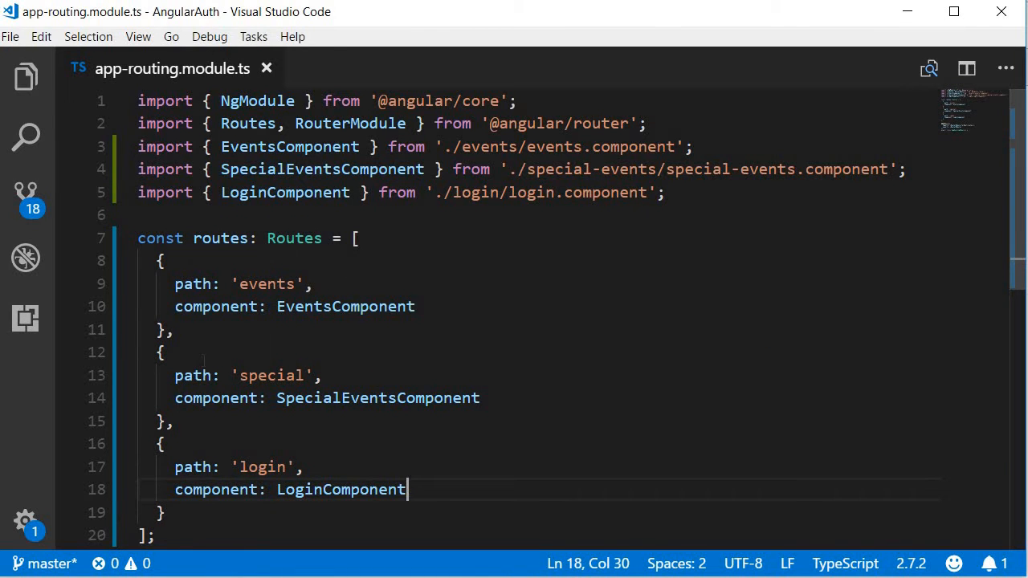
pyautogui.write(',')
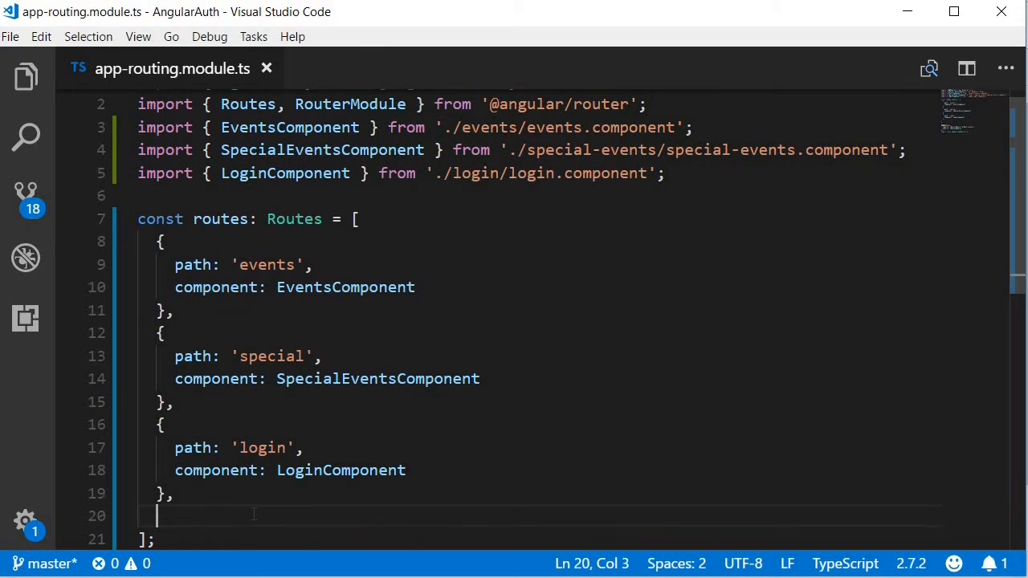
pyautogui.write('pa')
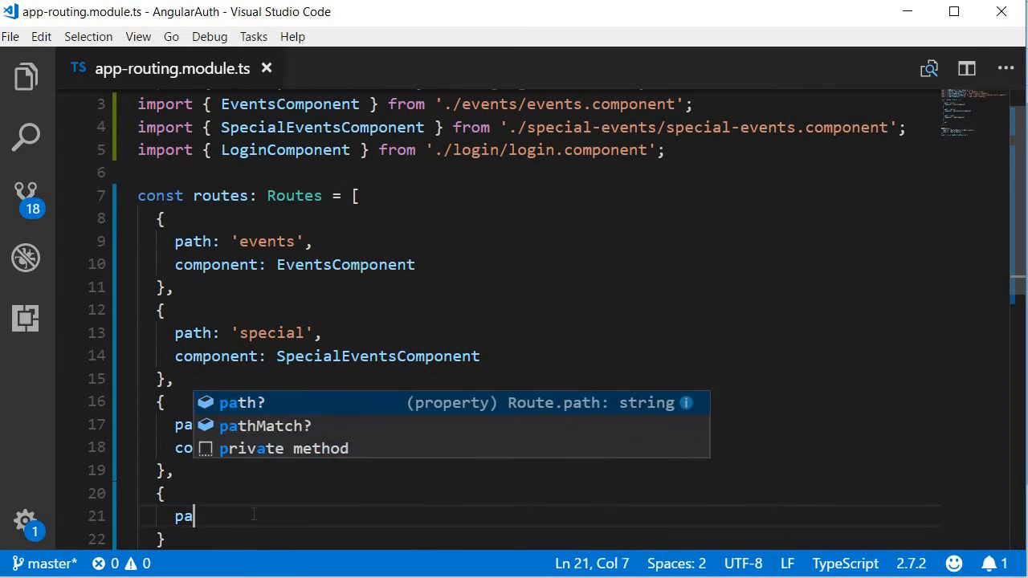
pyautogui.write("th: 're")
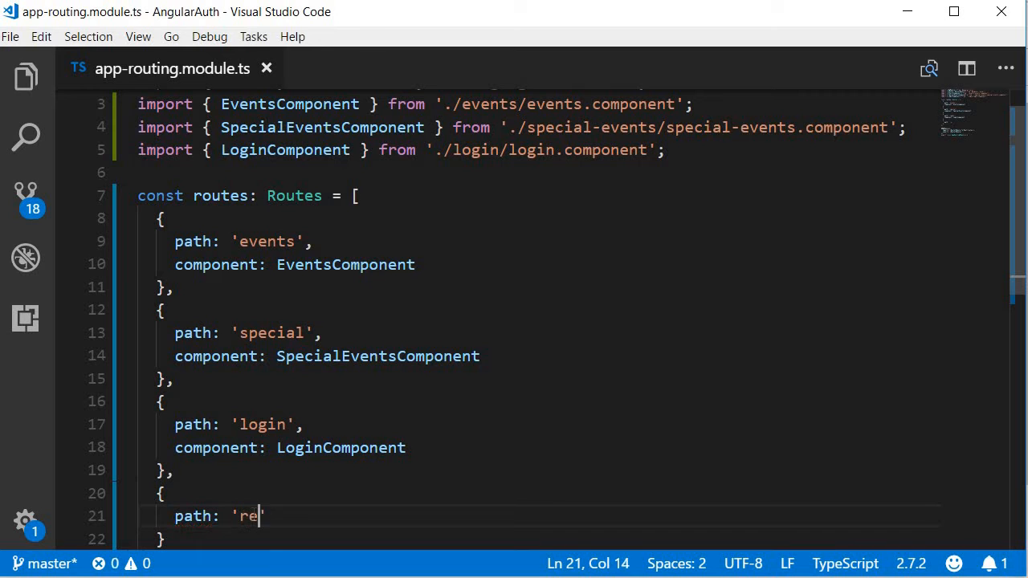
pyautogui.write("gister',")
pyautogui.write('component:')
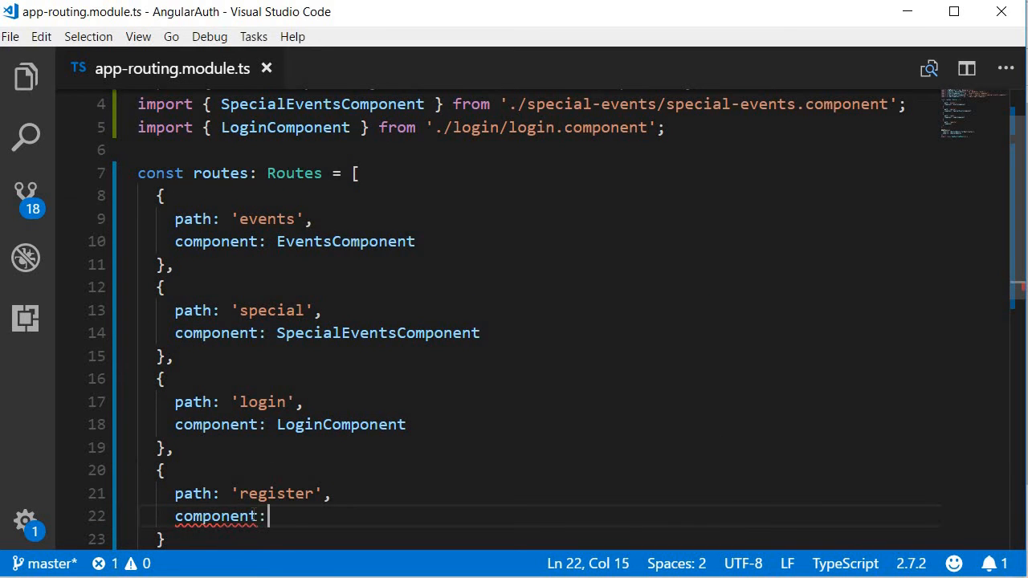
pyautogui.write('RegisterComponent')
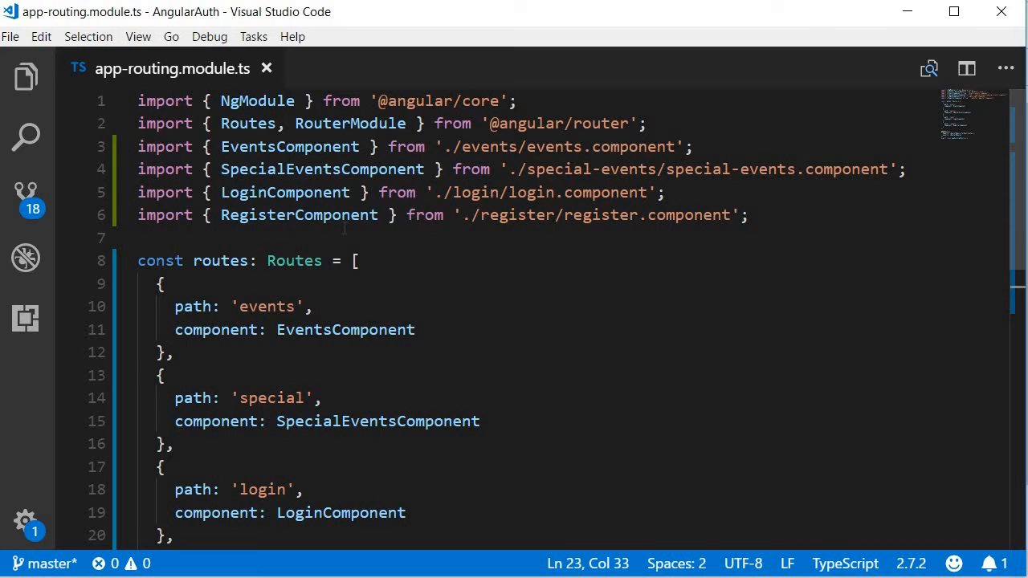
# Insert a first route with empty path redirecting to '/events' with pathMatch 'full'
pyautogui.scroll(-3)
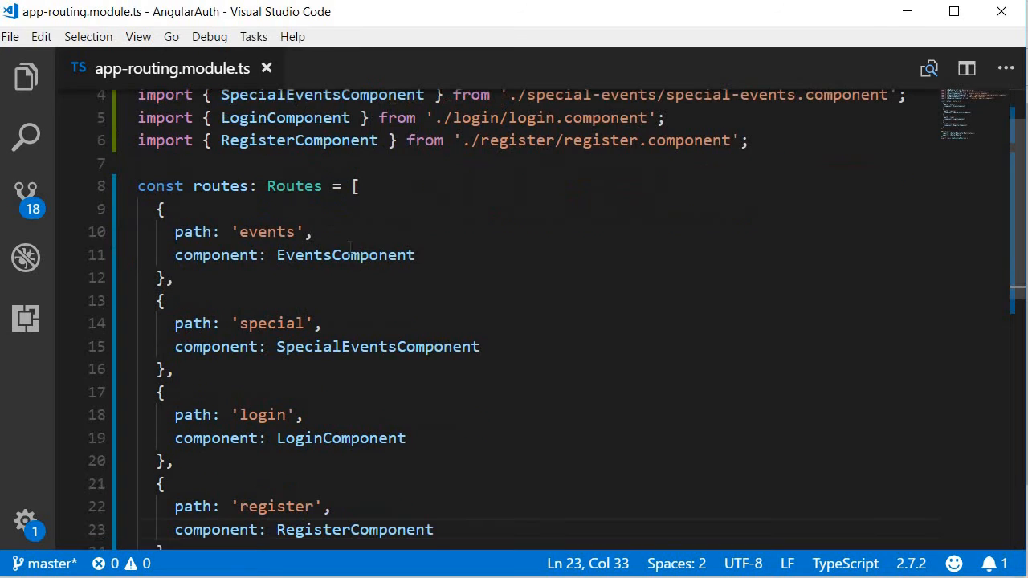
pyautogui.click(353, 186)
pyautogui.write('{')
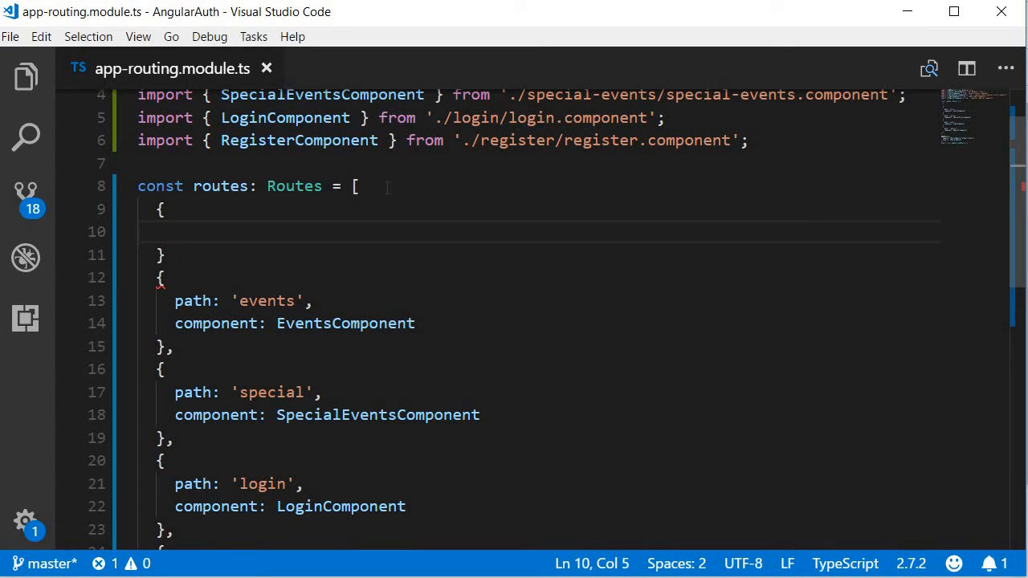
pyautogui.write(',')
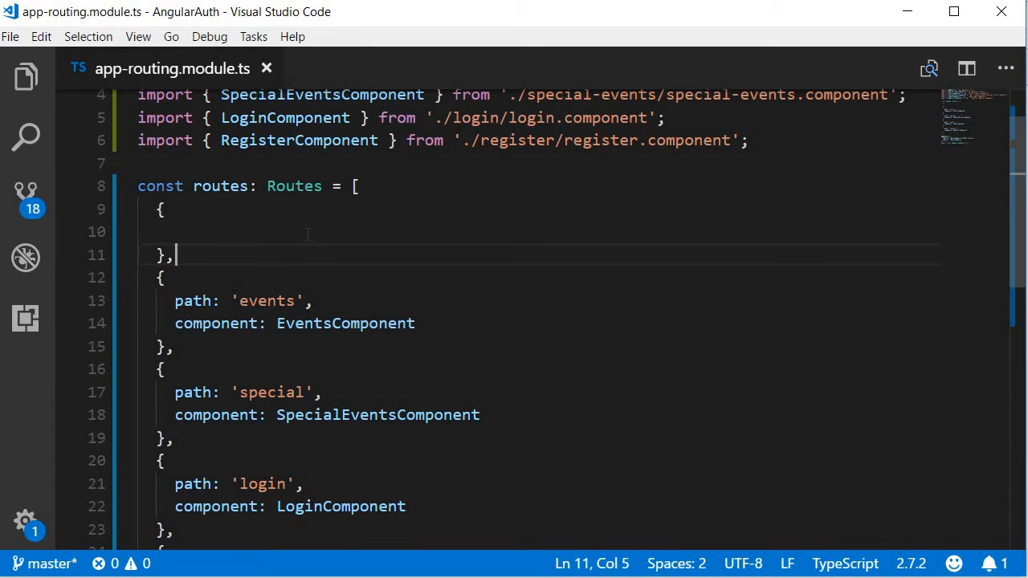
pyautogui.write("path: '',")
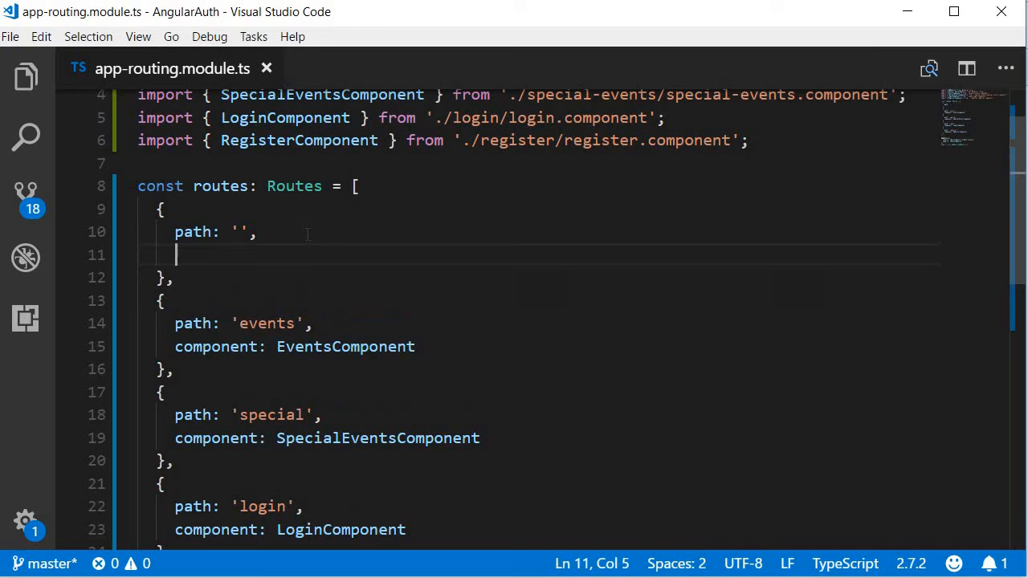
pyautogui.write('redirectTo')
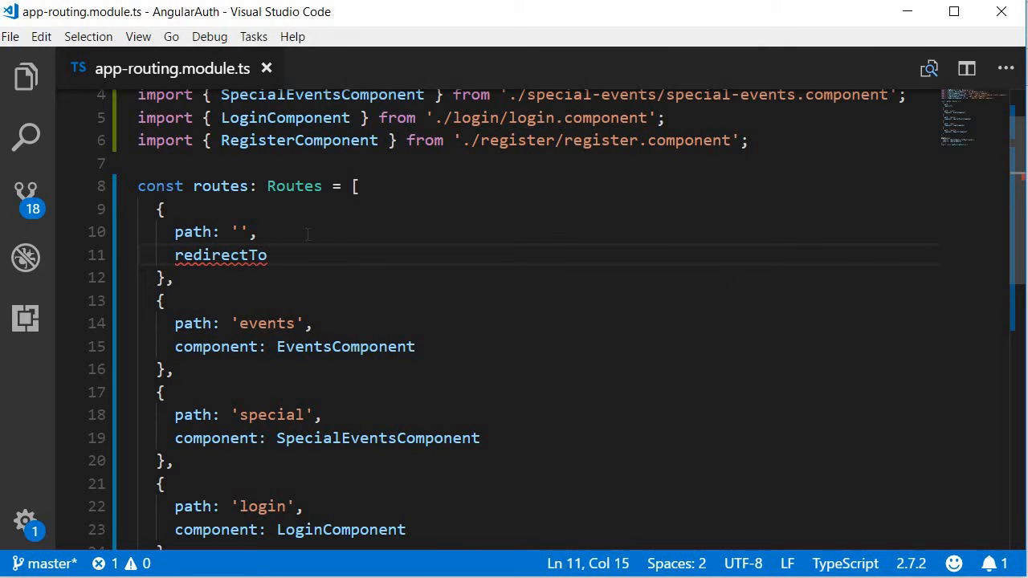
pyautogui.write(": '/even")
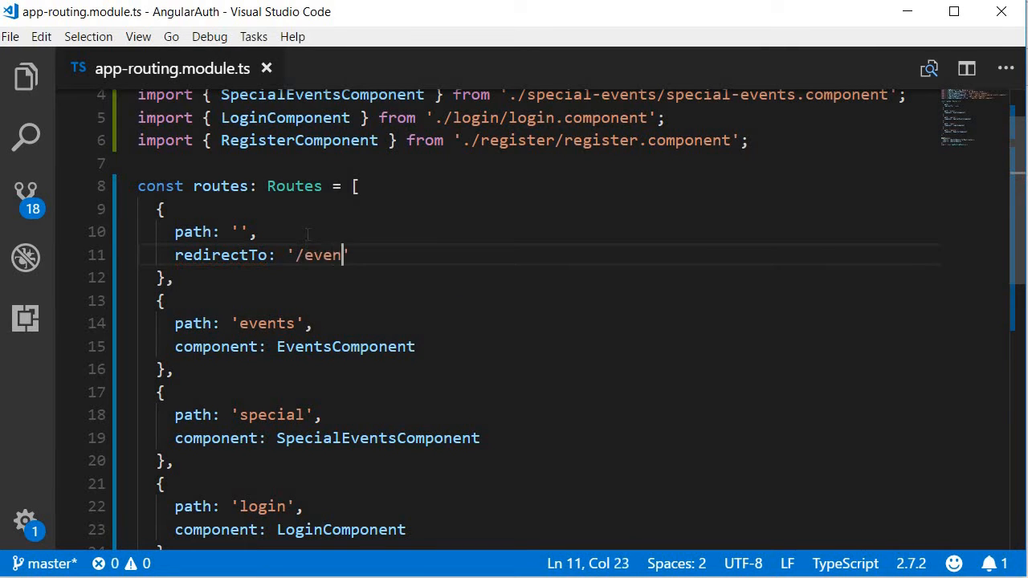
pyautogui.write("ts'")
pyautogui.write('pathMatch')
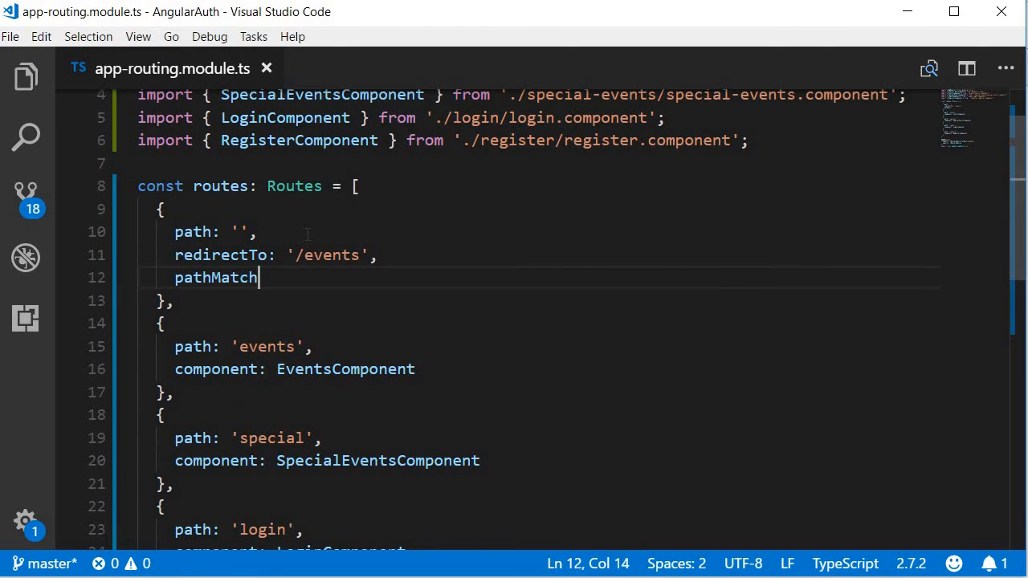
pyautogui.write(": ''")
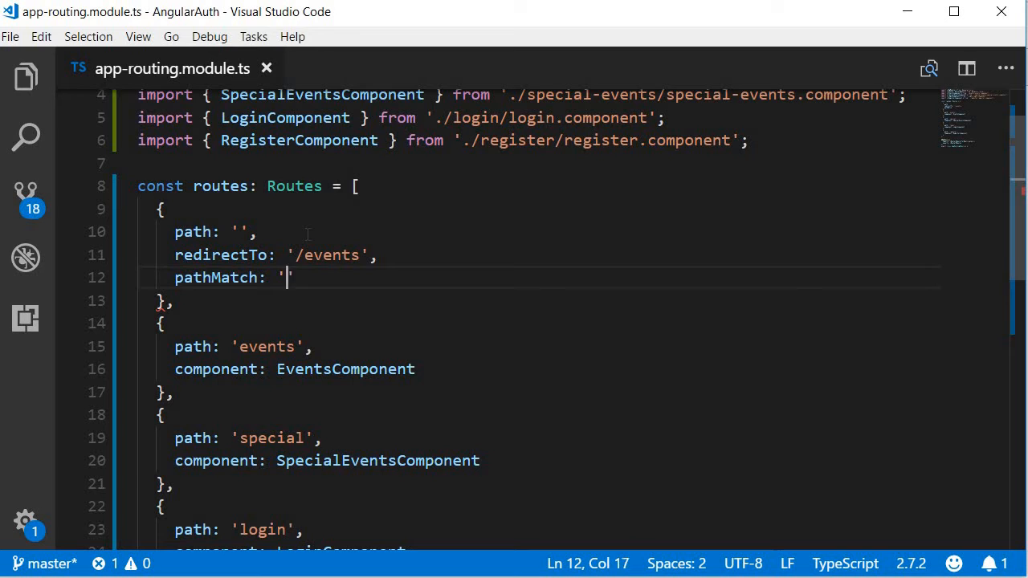
pyautogui.write('full')
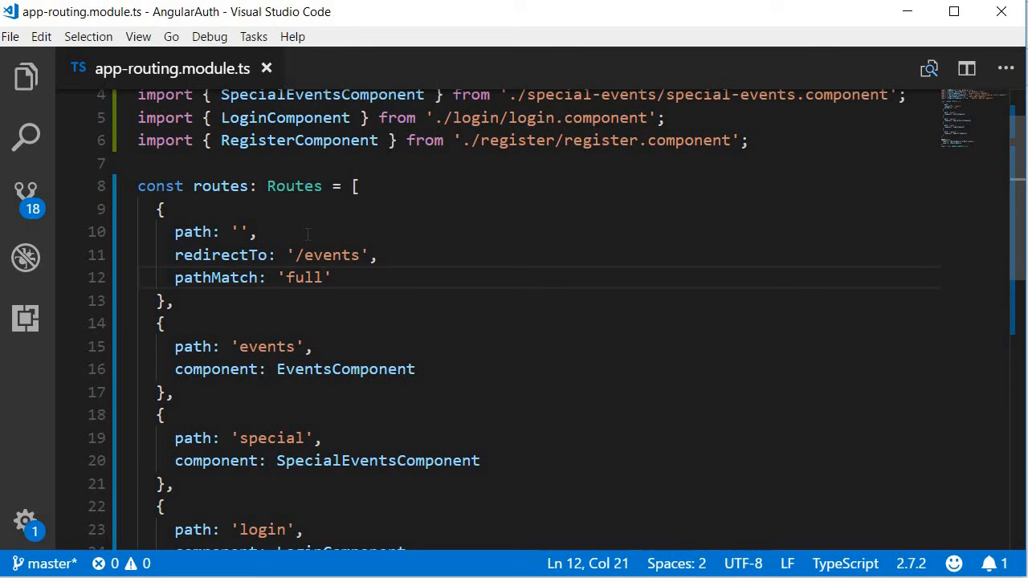
pyautogui.click(356, 277)
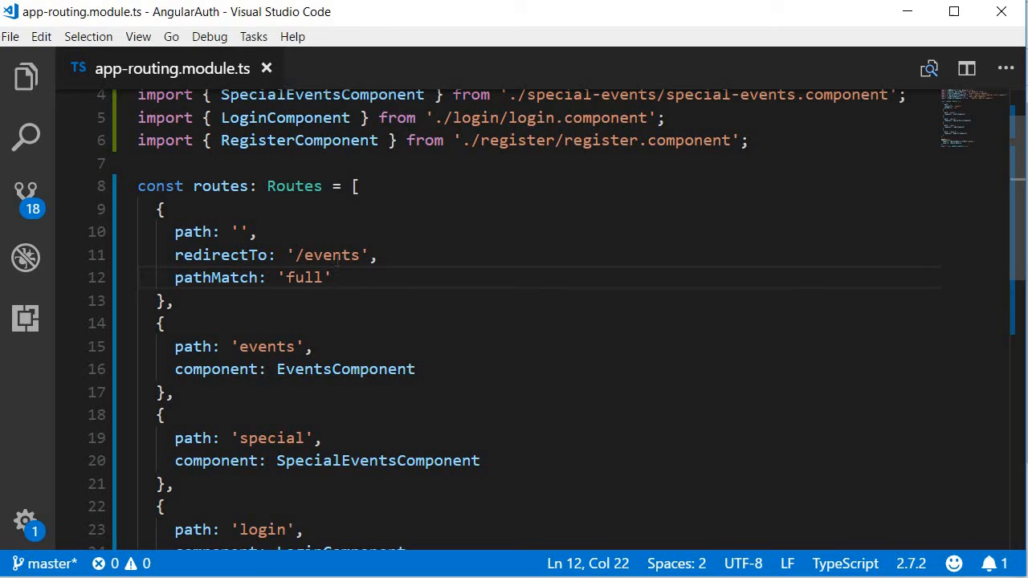
pyautogui.click(332, 254)
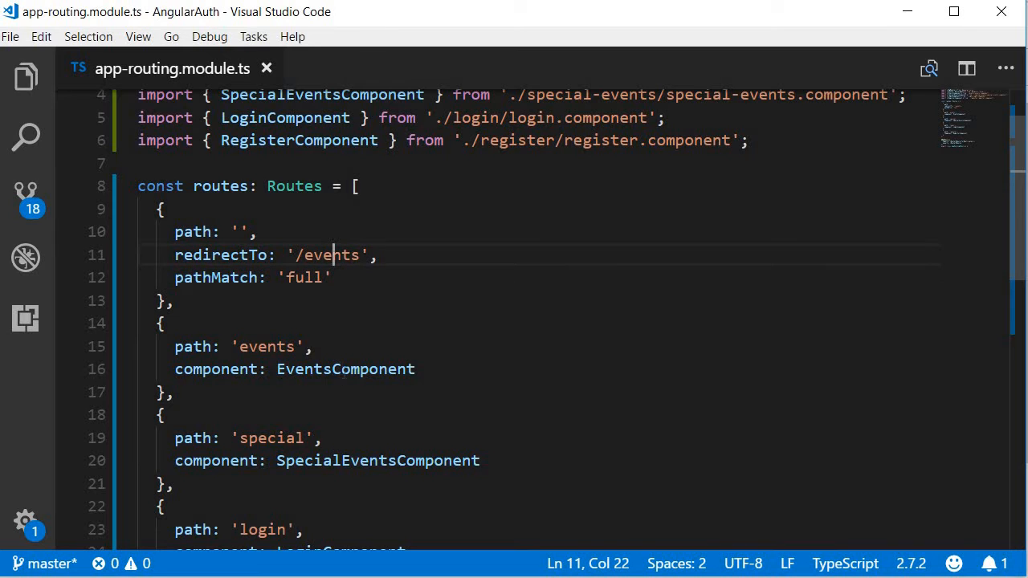
pyautogui.doubleClick(346, 368)
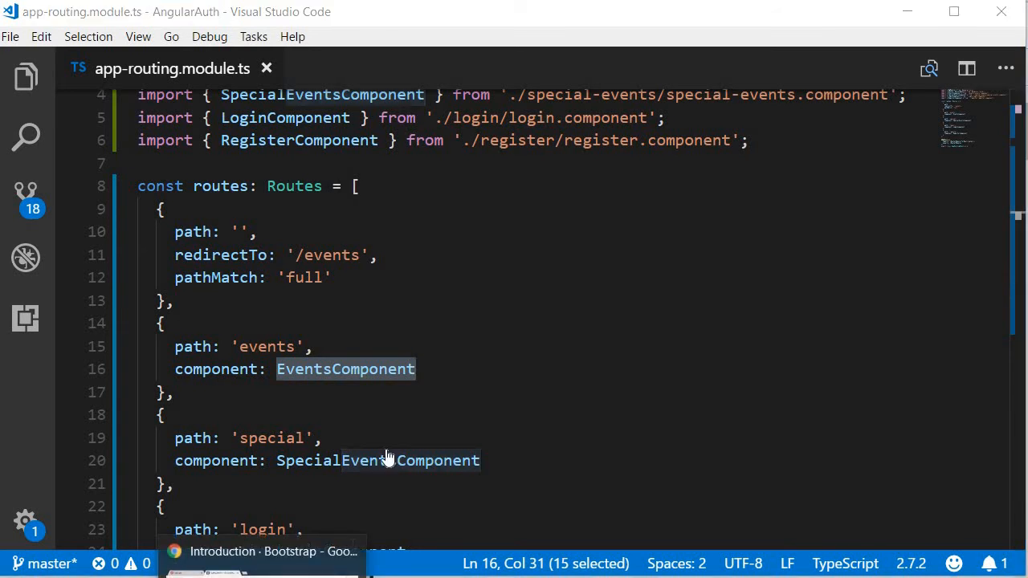
# Copy the Bootstrap 4 CSS stylesheet link from the Bootstrap docs
pyautogui.click(263, 552)
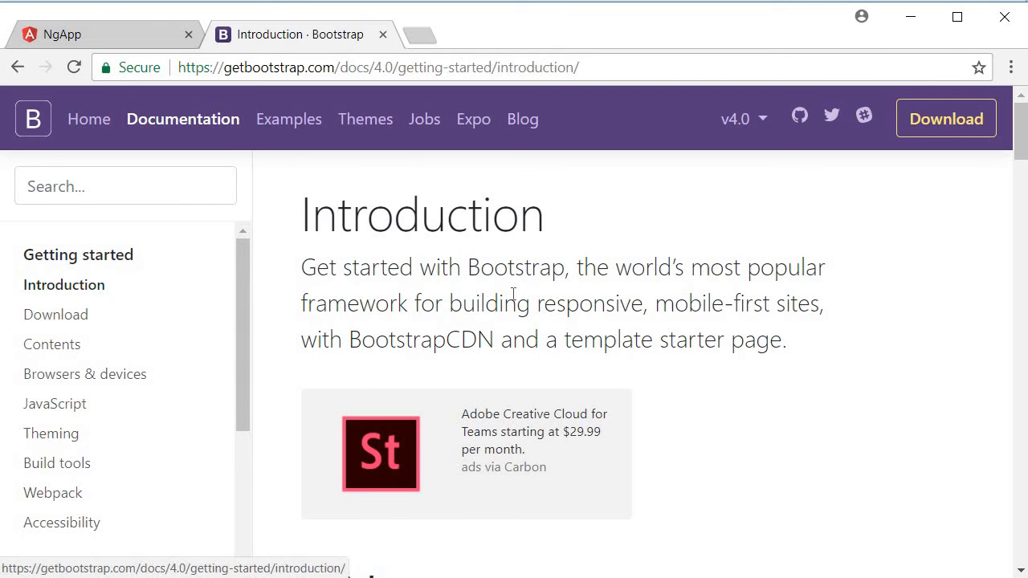
pyautogui.scroll(-3)
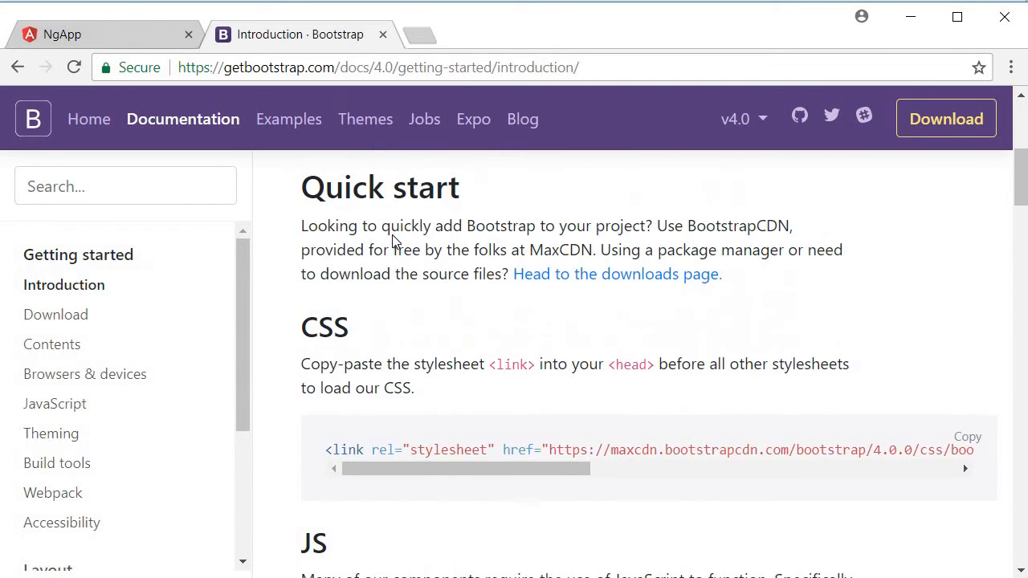
pyautogui.scroll(-3)
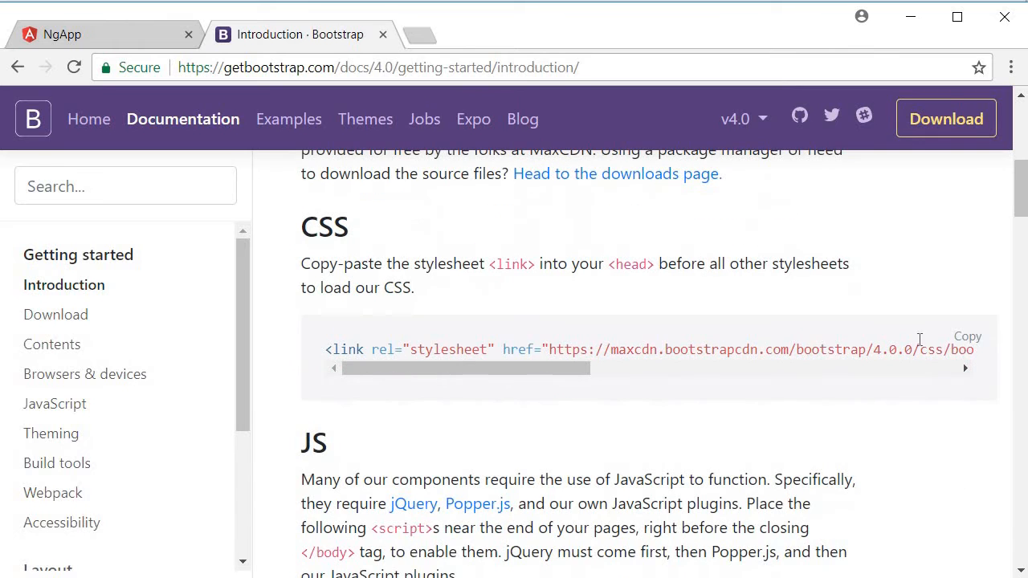
pyautogui.click(966, 335)
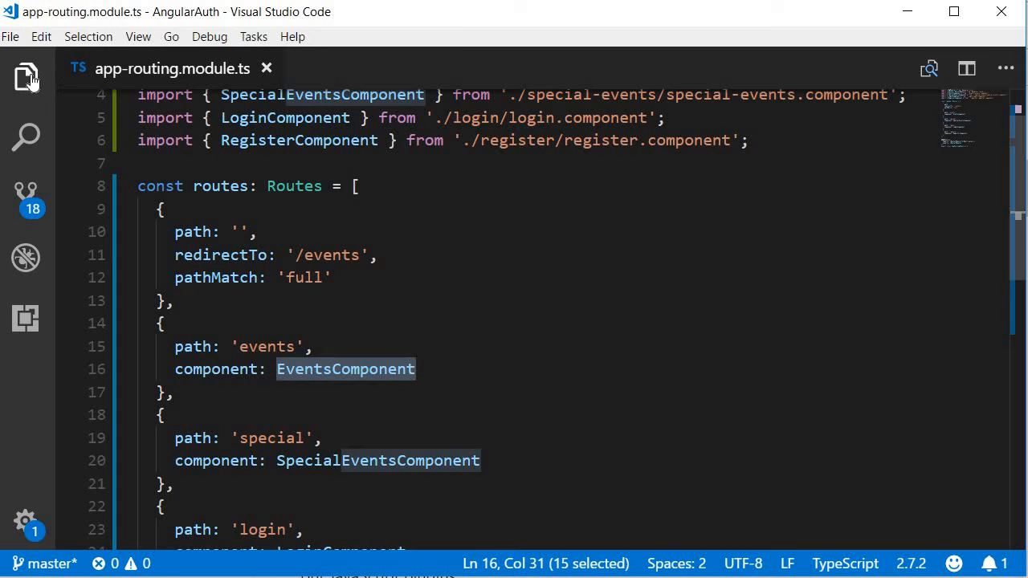
# Scroll the docs to the JS section with jQuery, Popper and Bootstrap script tags
pyautogui.click(26, 77)
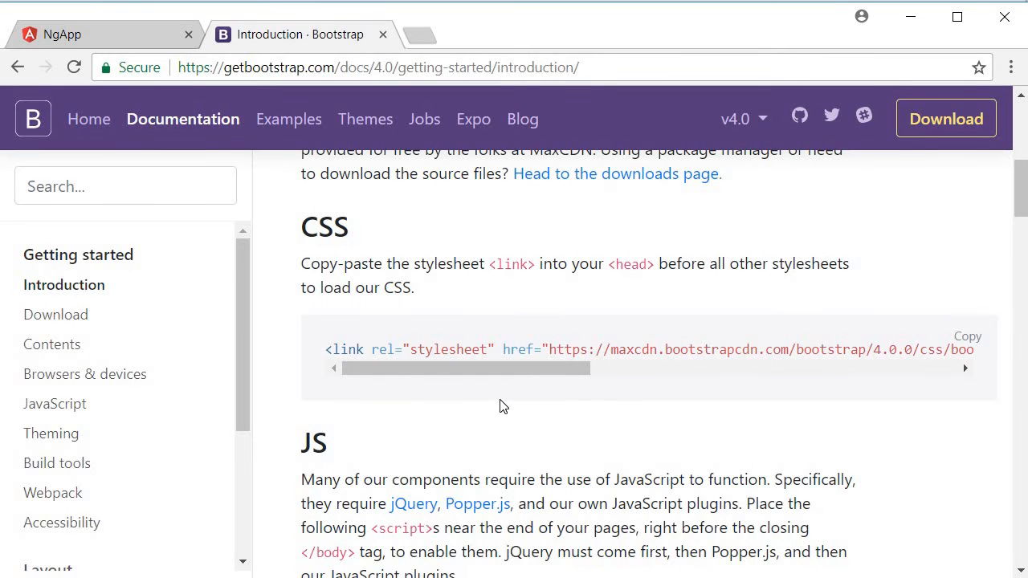
pyautogui.scroll(-3)
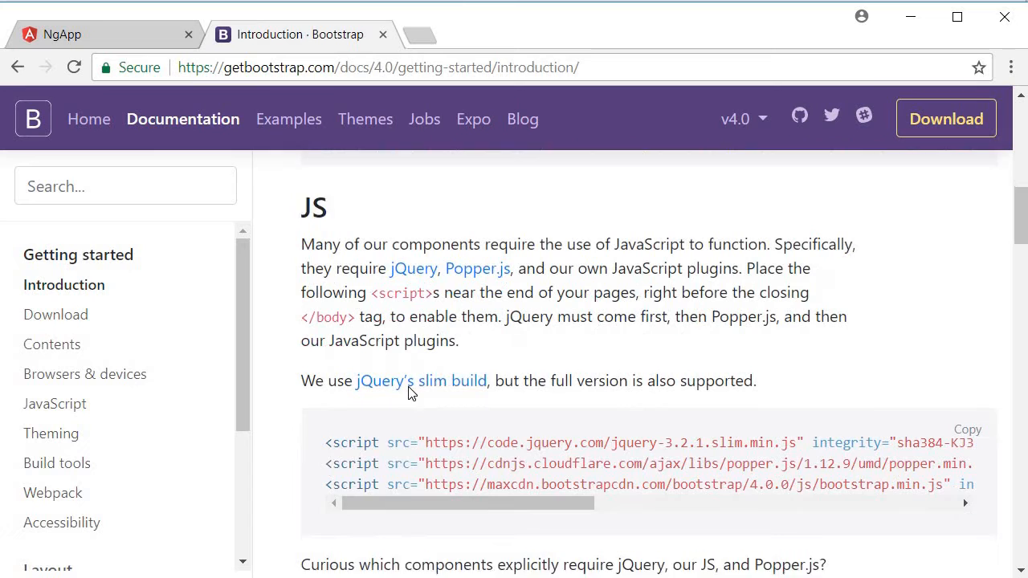
pyautogui.scroll(-3)
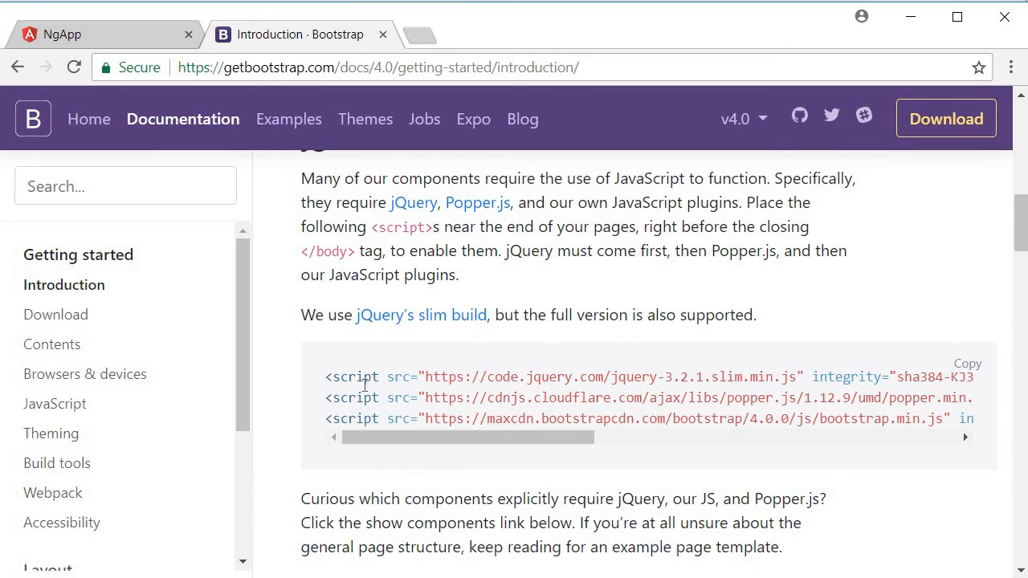
pyautogui.click(967, 363)
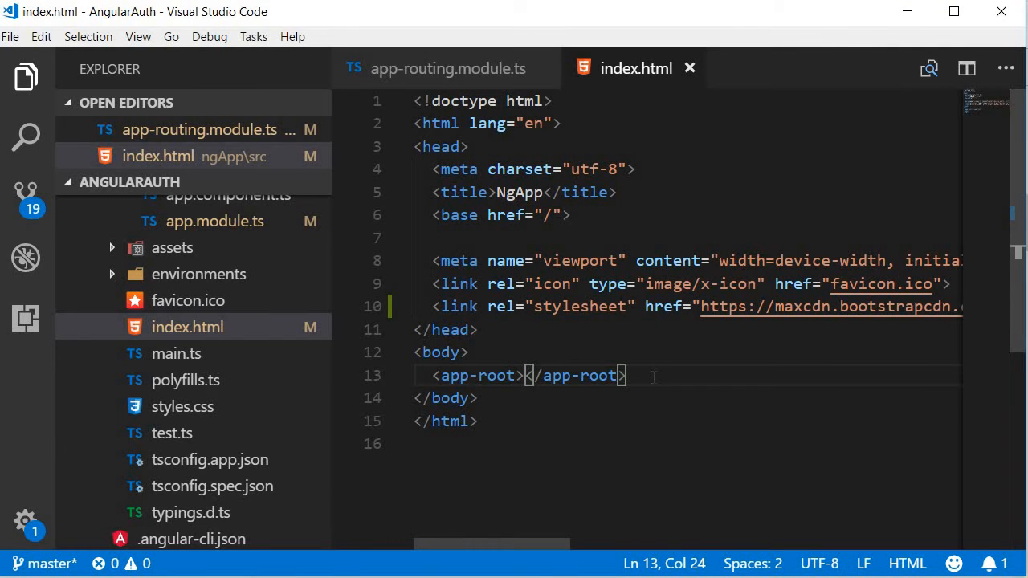
# Open src/app/app.component.html from the quick-open list
pyautogui.press('Enter')
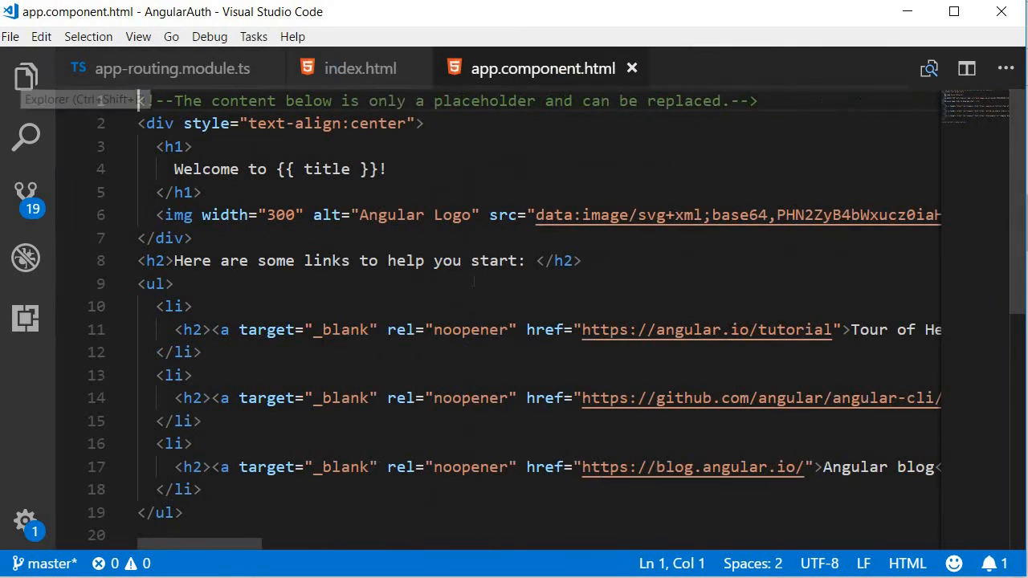
# Select all placeholder markup in app.component.html for replacement by the navbar
pyautogui.click(185, 306)
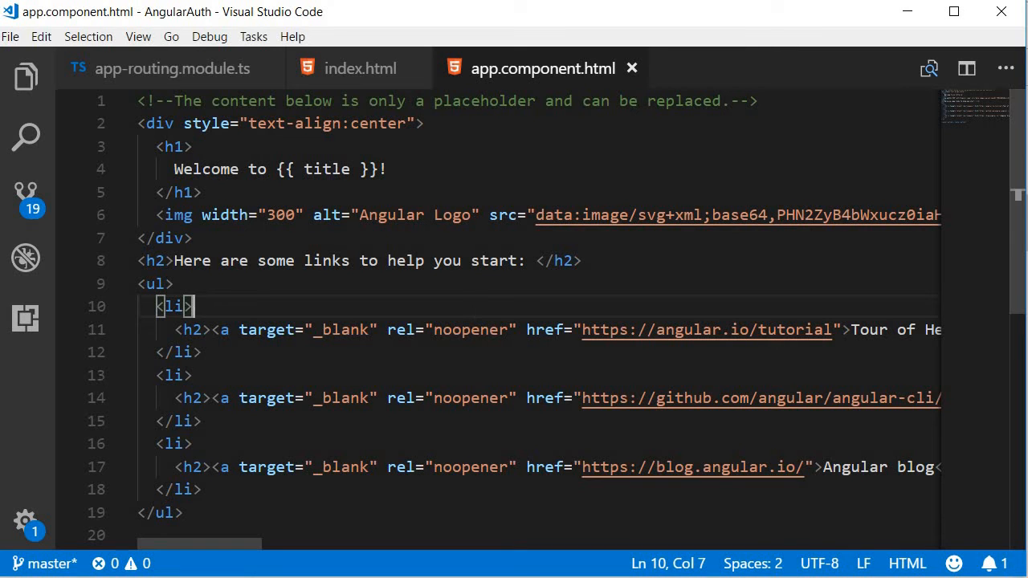
pyautogui.press('ctrl+a')
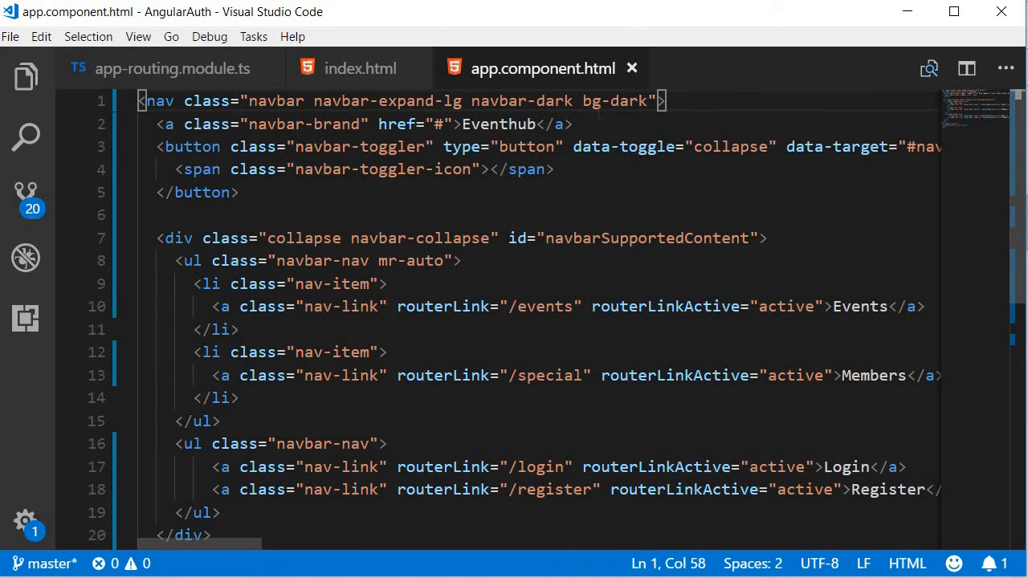
pyautogui.doubleClick(618, 100)
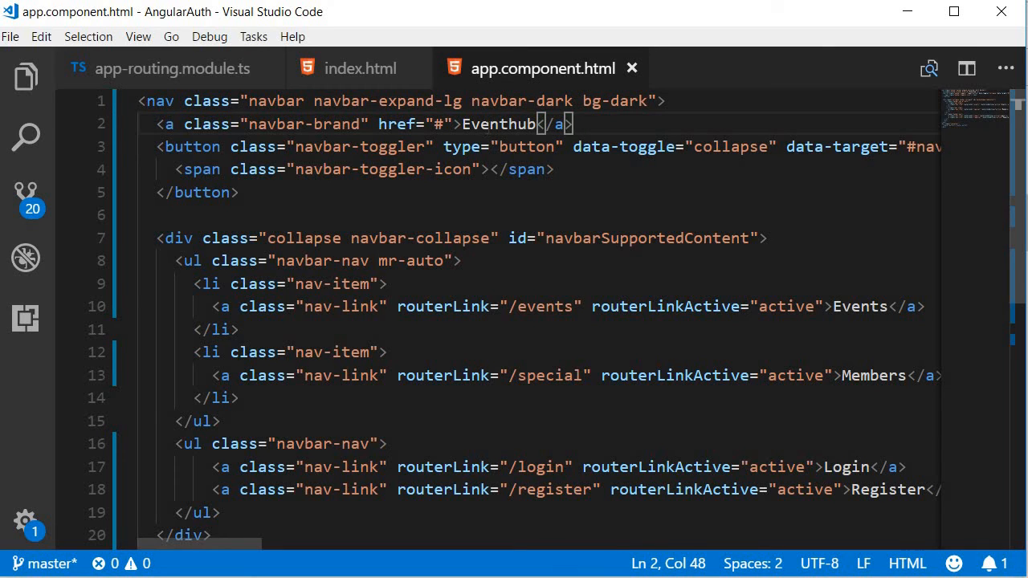
pyautogui.doubleClick(500, 123)
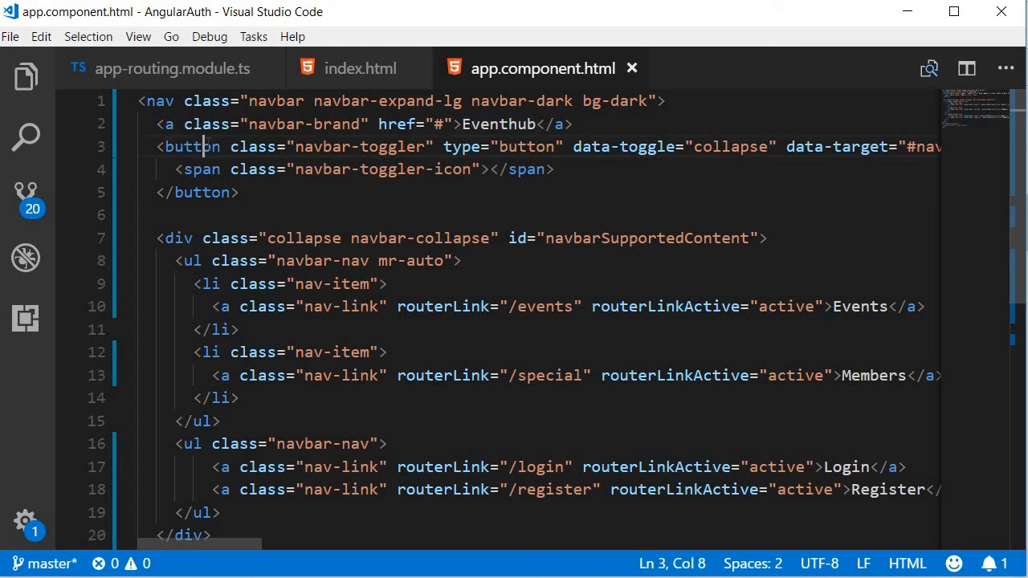
pyautogui.doubleClick(191, 146)
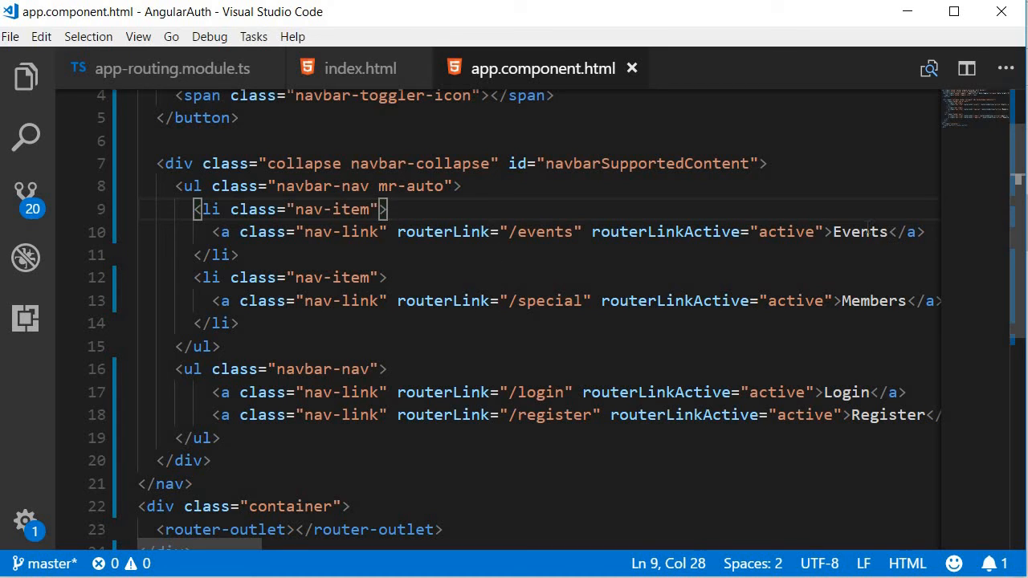
pyautogui.doubleClick(860, 232)
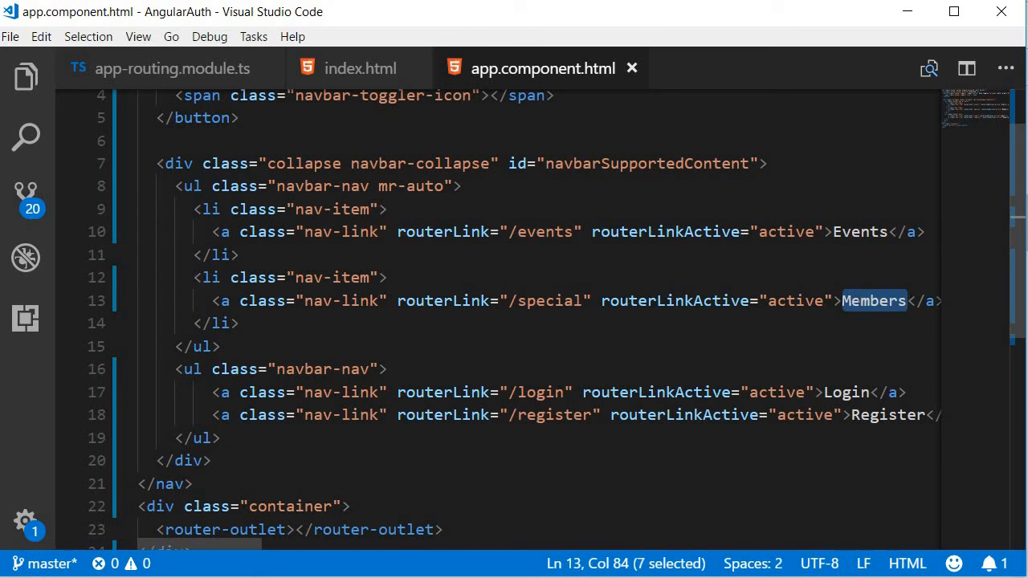
pyautogui.doubleClick(846, 392)
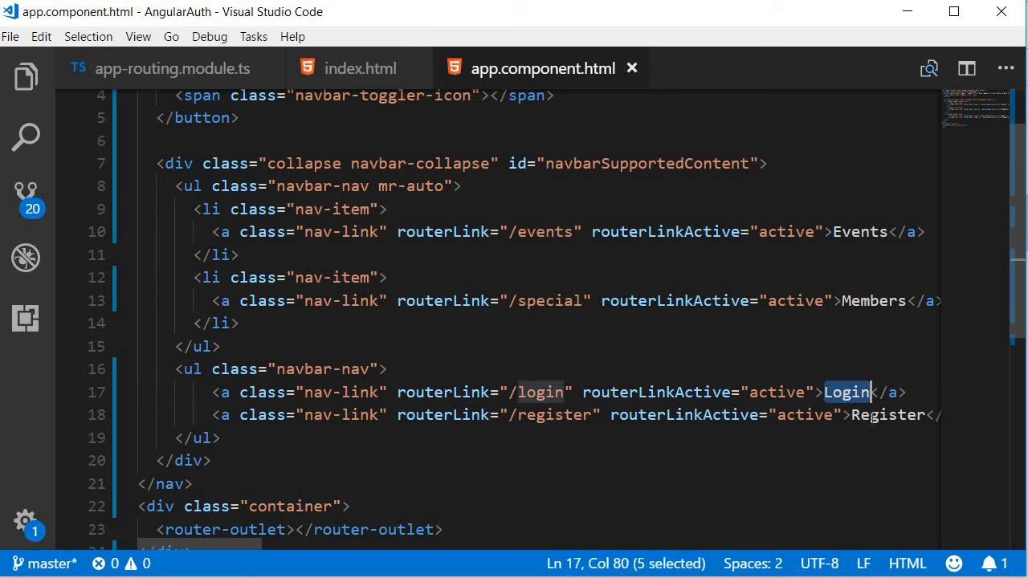
pyautogui.doubleClick(885, 414)
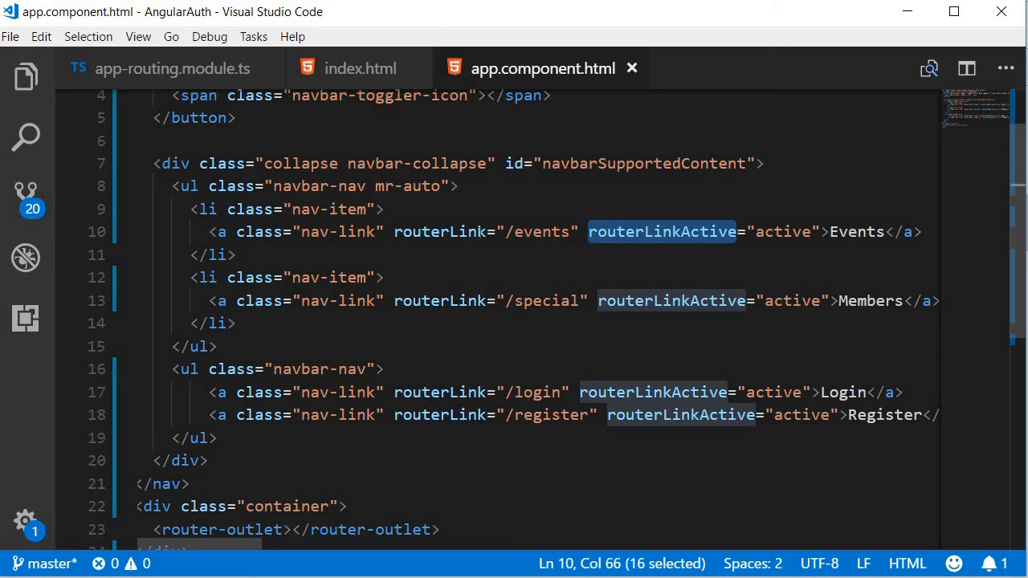
pyautogui.moveTo(568, 245)
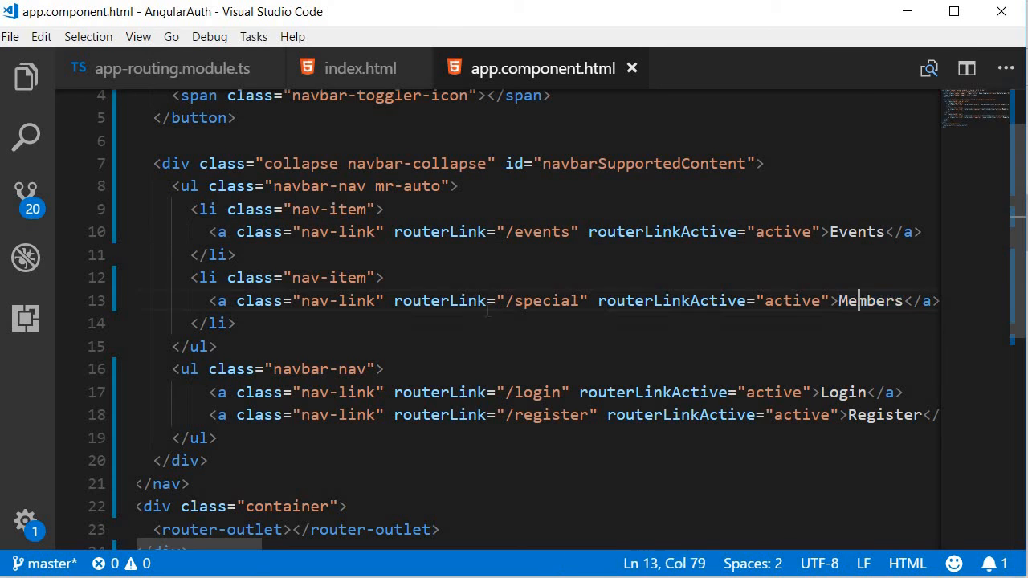
pyautogui.doubleClick(546, 300)
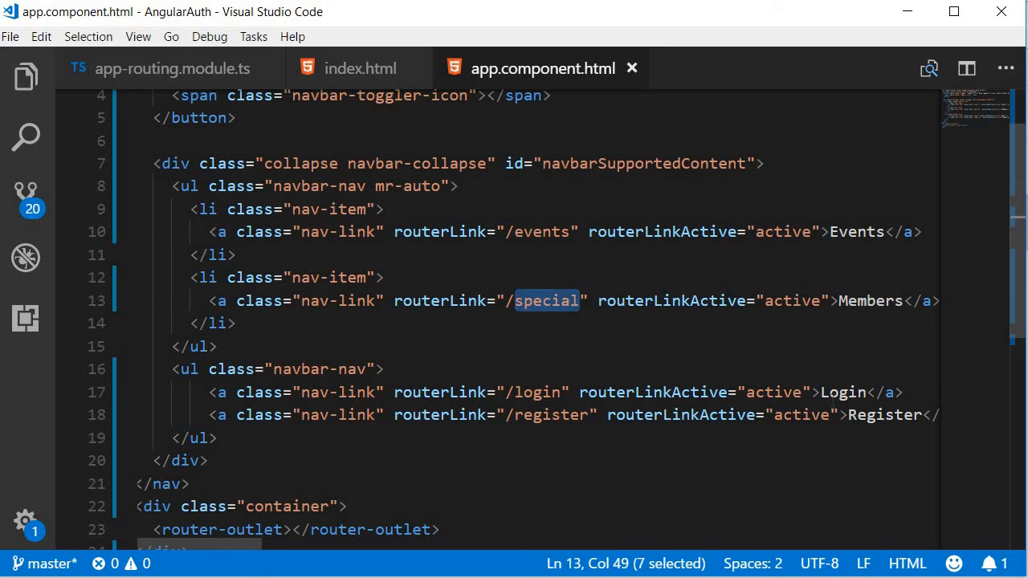
pyautogui.doubleClick(843, 393)
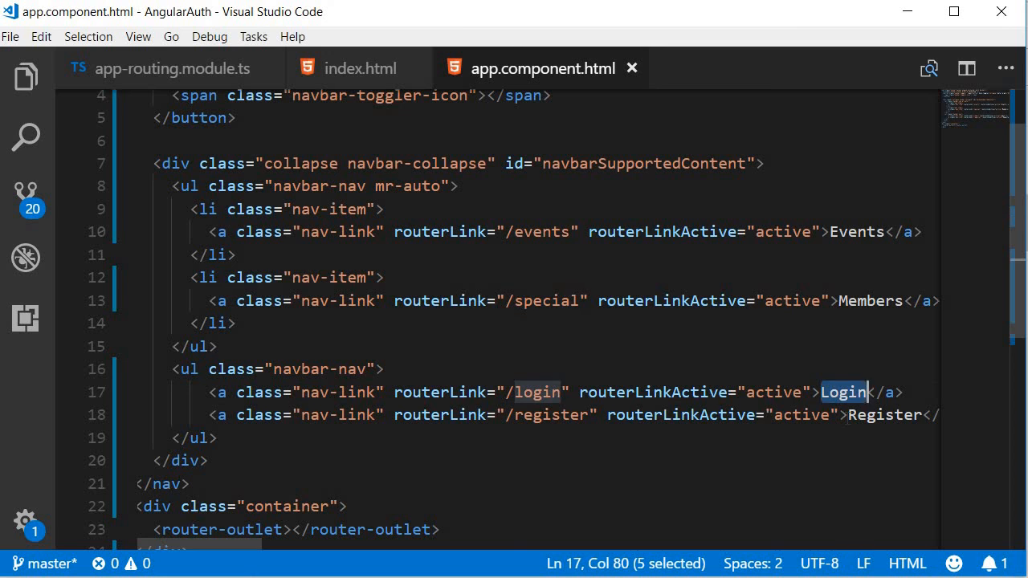
pyautogui.doubleClick(550, 415)
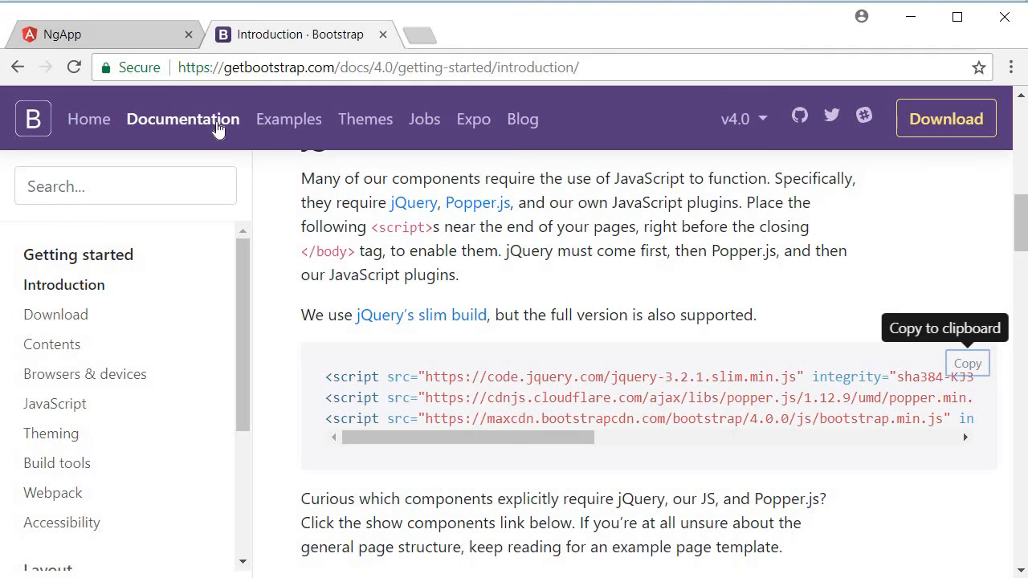
# In the Eventhub app, test the Members, Login and Register navbar links and edit the address
pyautogui.click(104, 34)
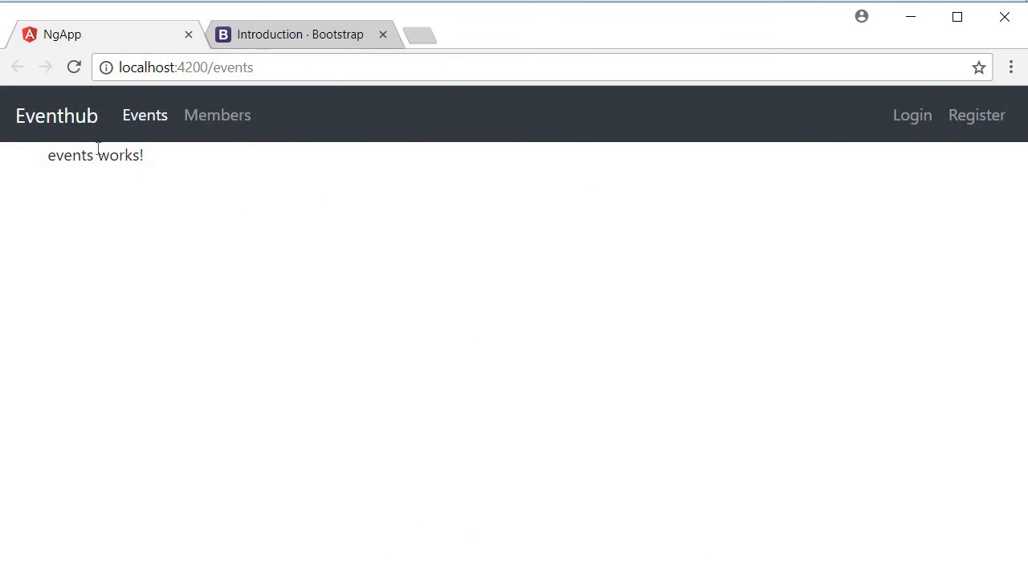
pyautogui.moveTo(144, 115)
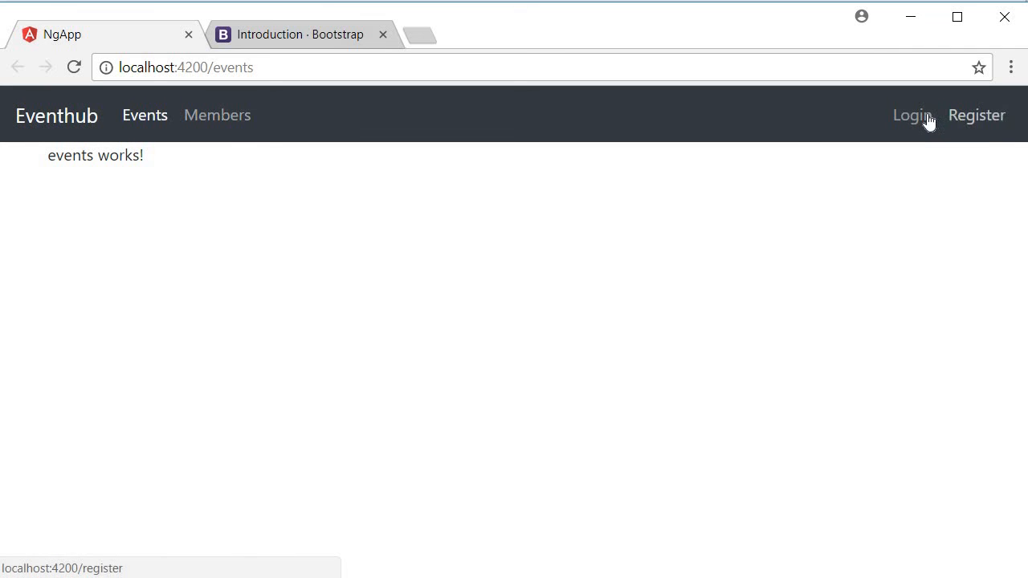
pyautogui.moveTo(215, 239)
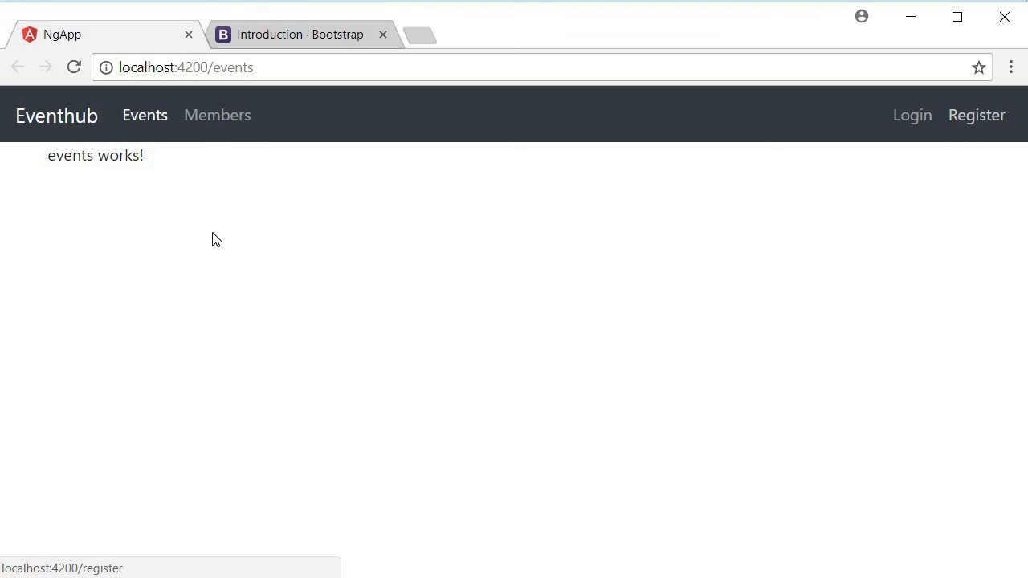
pyautogui.moveTo(217, 115)
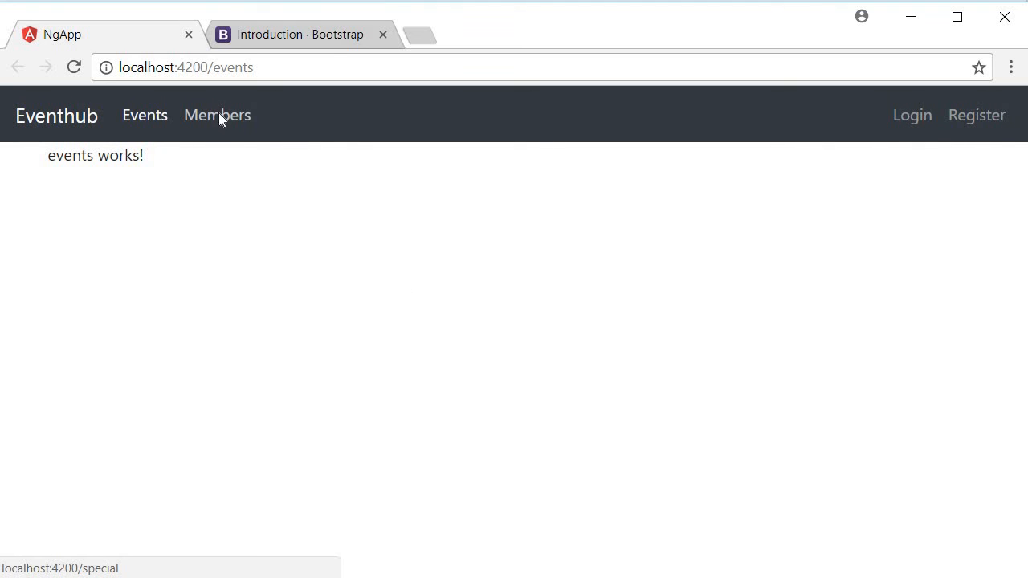
pyautogui.click(217, 115)
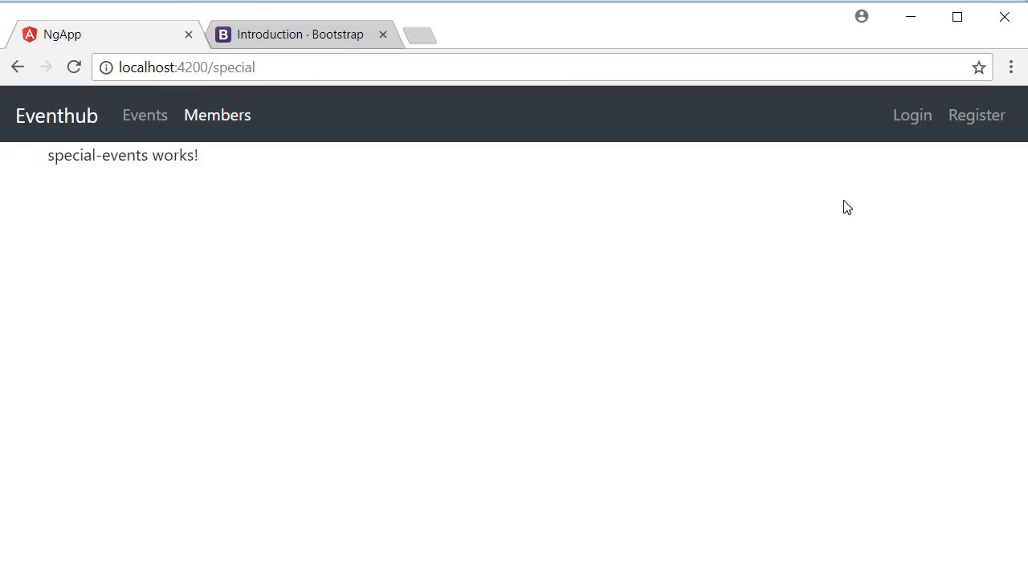
pyautogui.click(911, 115)
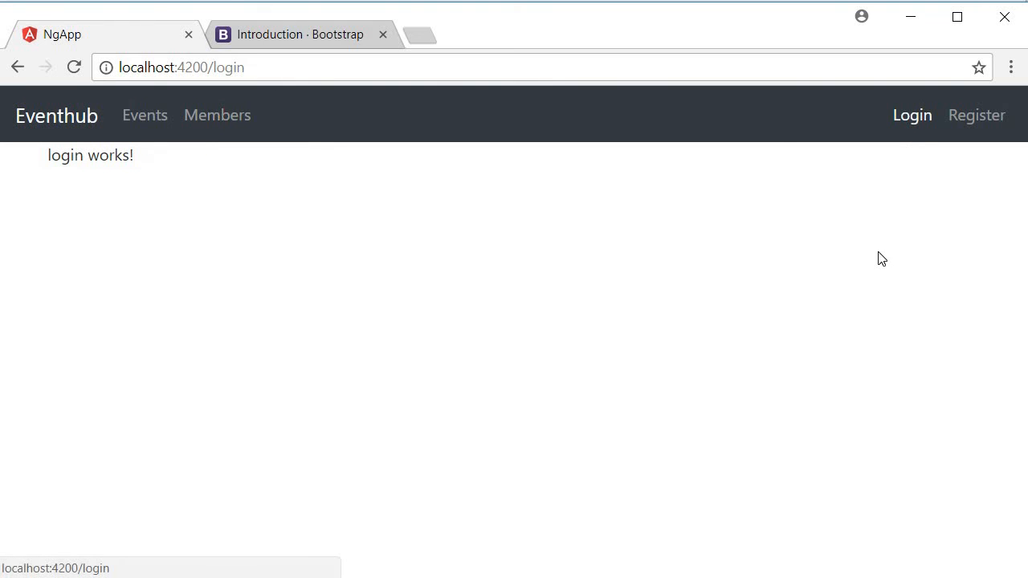
pyautogui.moveTo(976, 115)
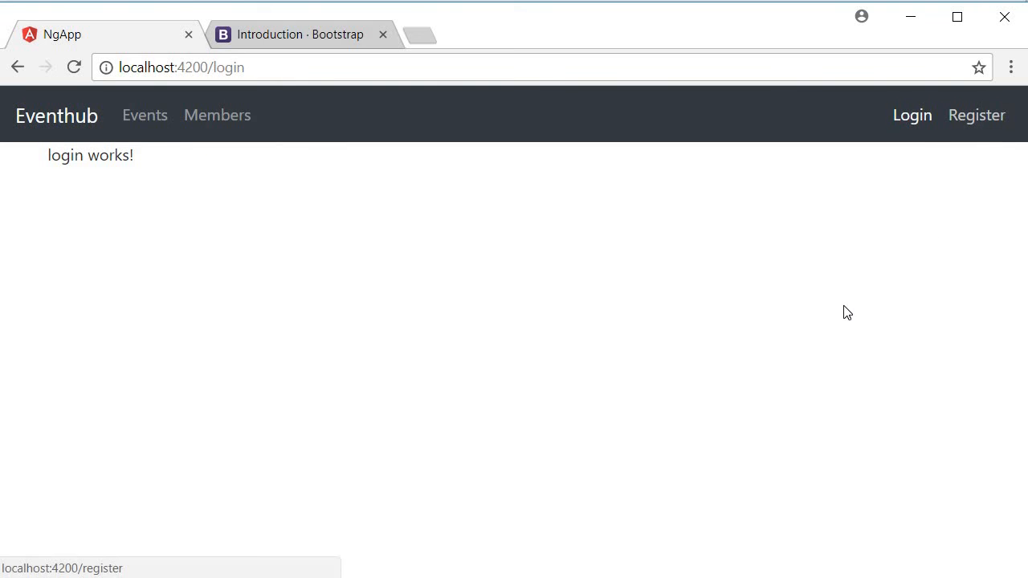
pyautogui.click(977, 114)
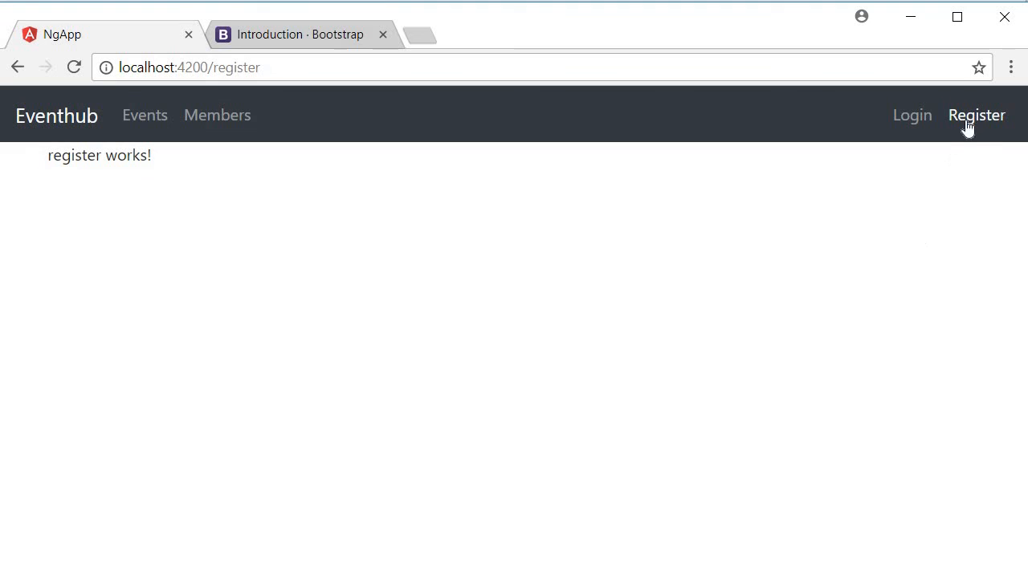
pyautogui.moveTo(986, 144)
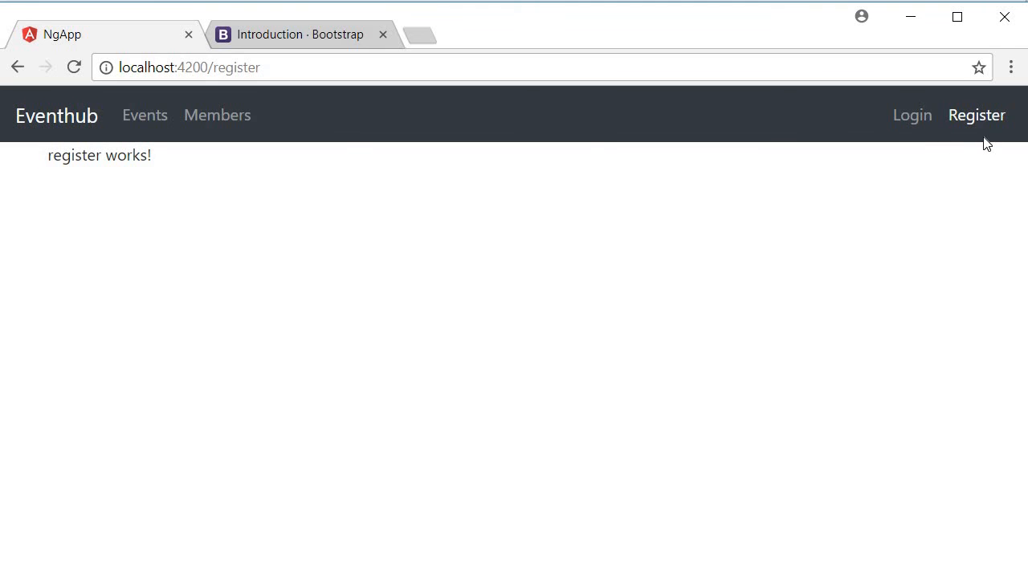
pyautogui.moveTo(912, 115)
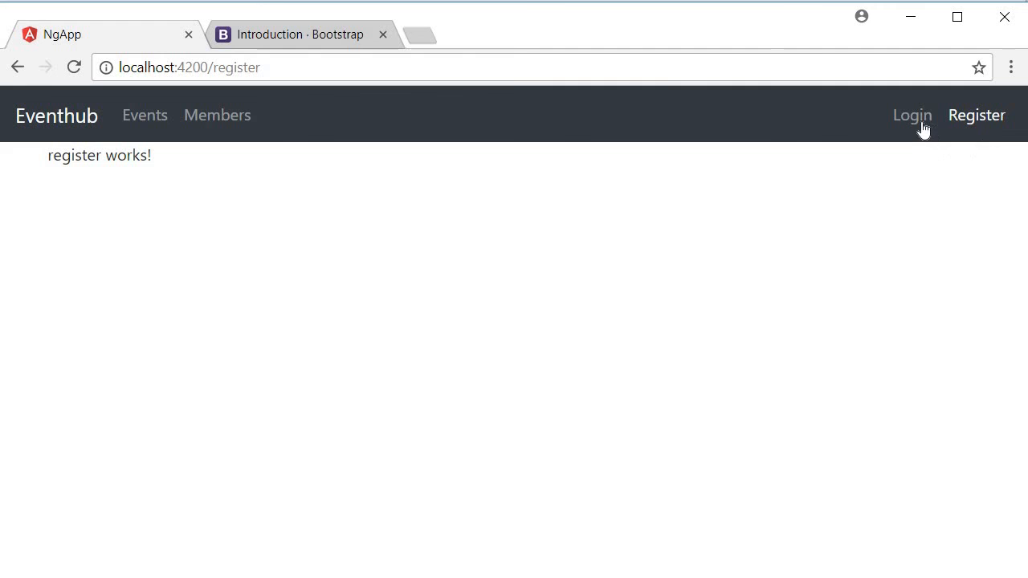
pyautogui.click(911, 115)
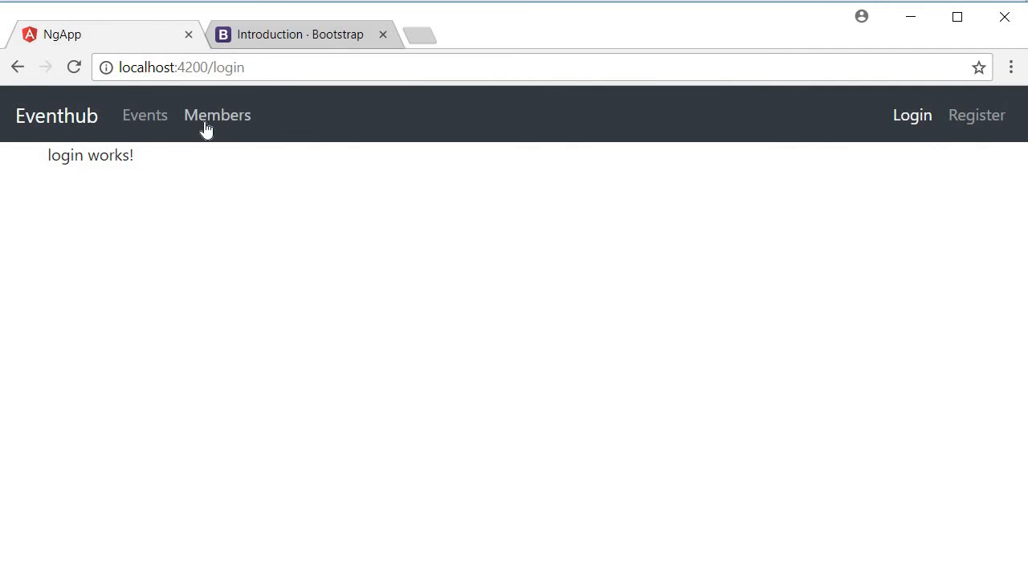
pyautogui.click(145, 115)
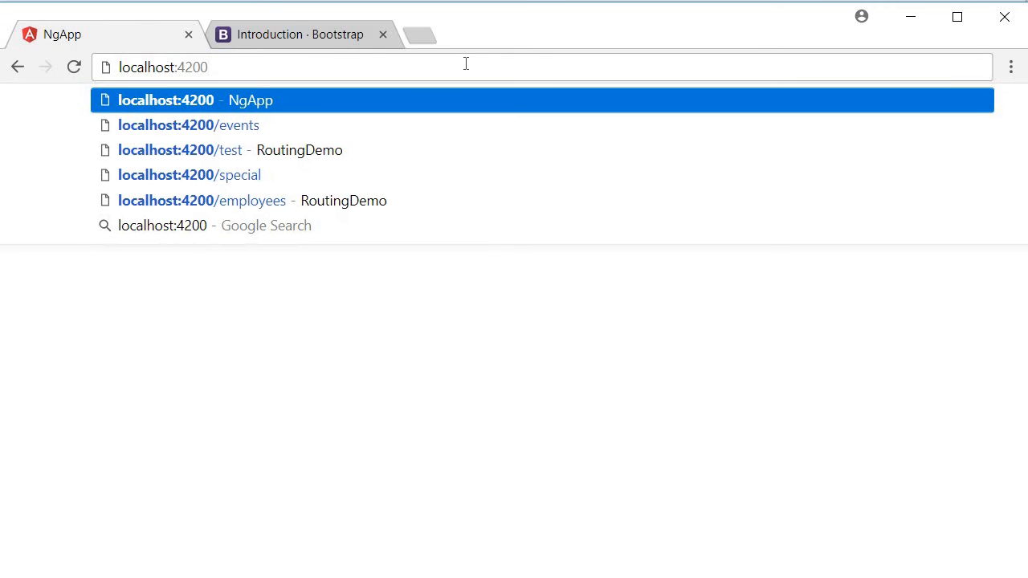
# Load localhost:4200 and confirm it redirects to /events showing 'events works!'
pyautogui.click(188, 124)
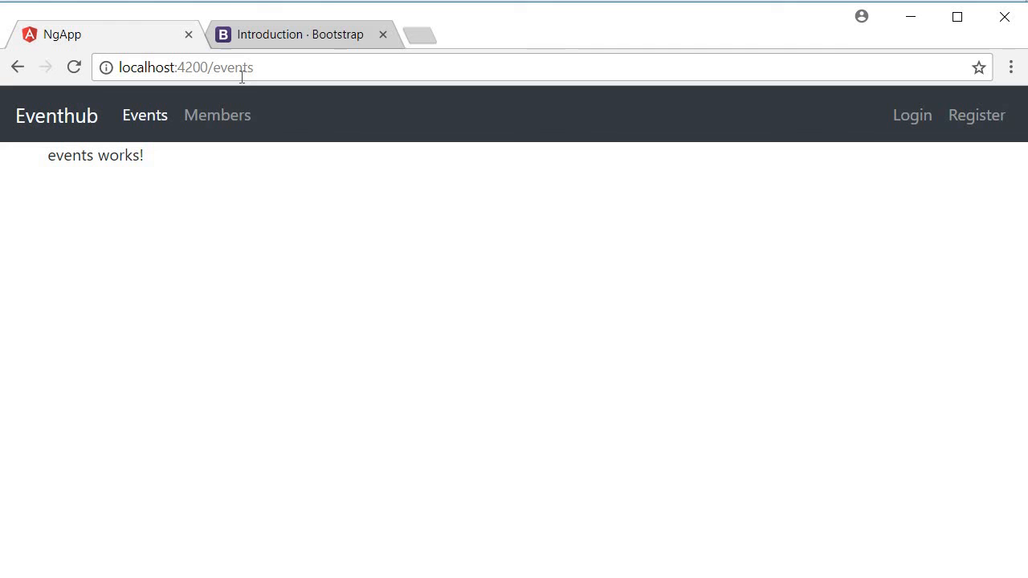
pyautogui.moveTo(417, 385)
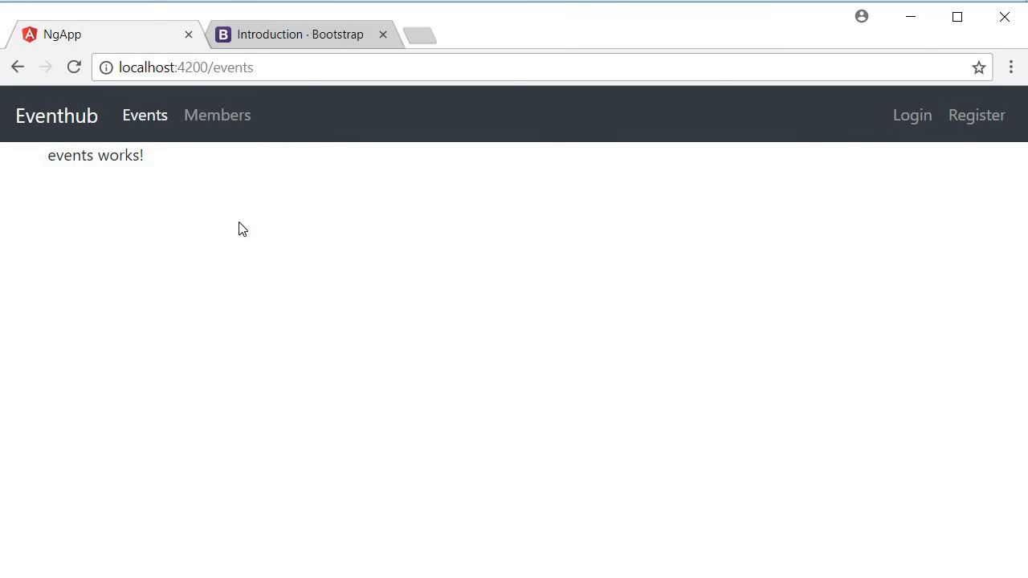
pyautogui.moveTo(251, 211)
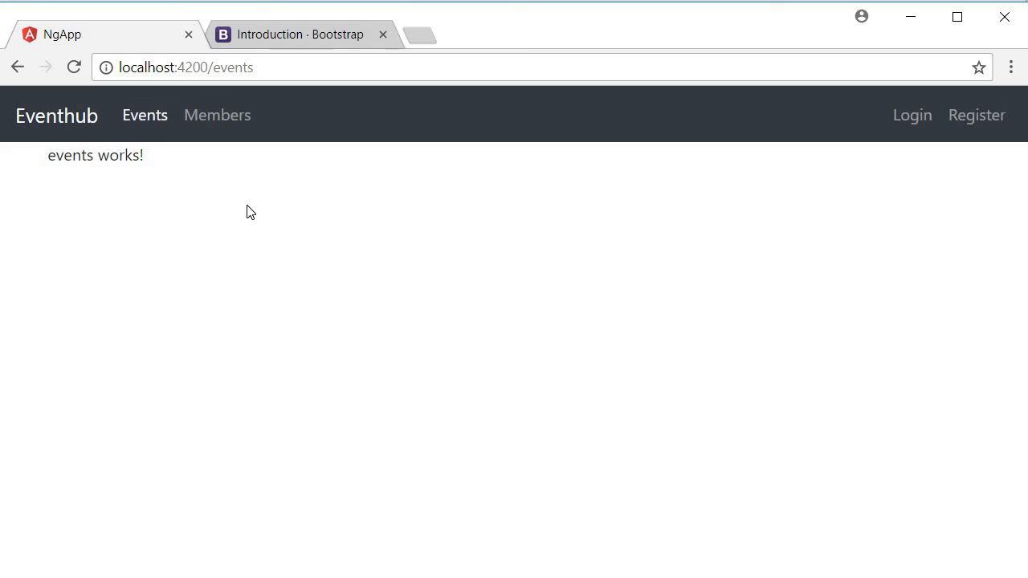